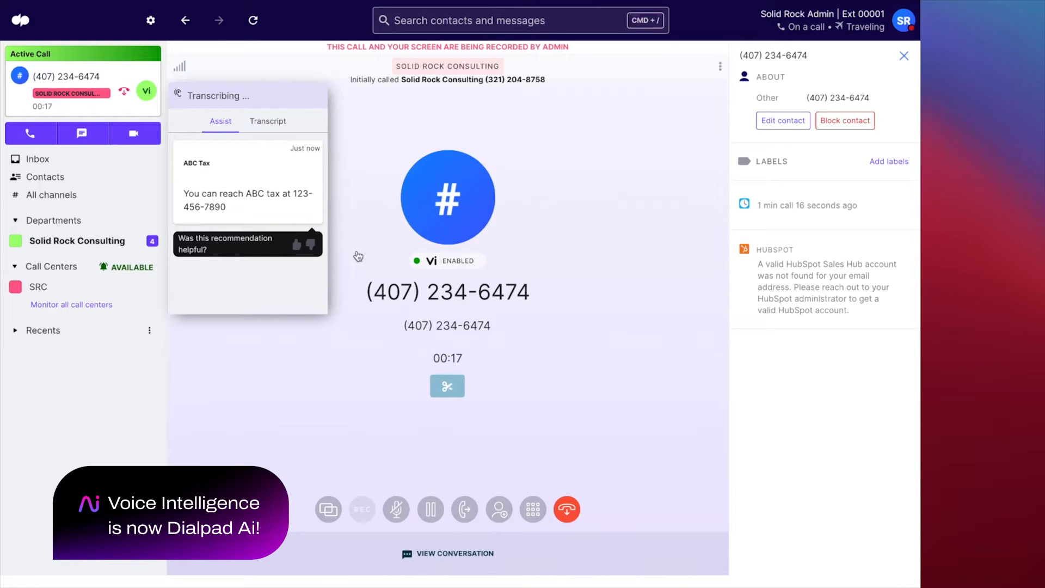
- Preview the Not a good time template card form, dismiss it, and reopen the template choices
left_click(455, 553)
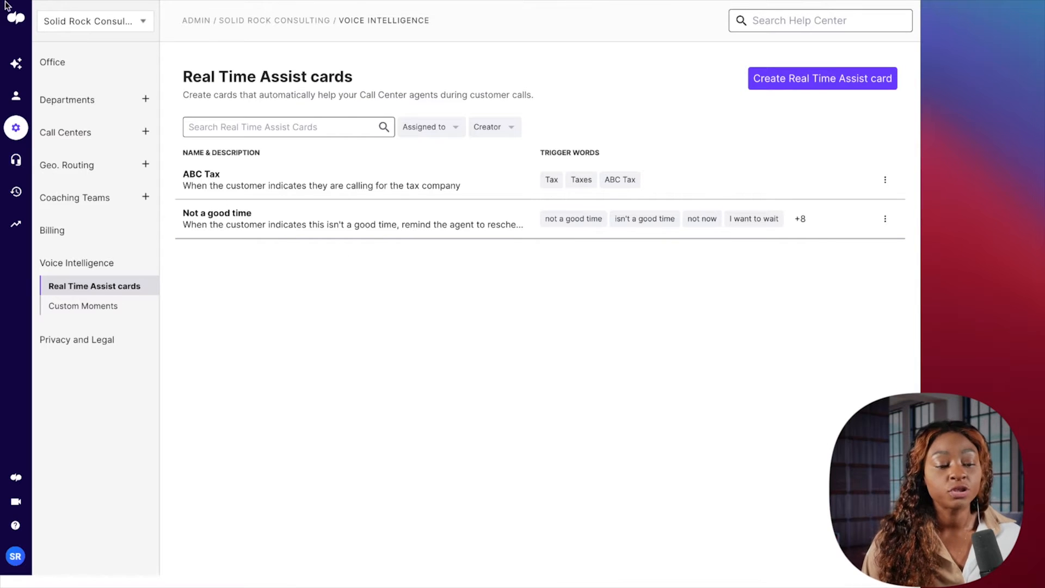
mouse_move(383, 160)
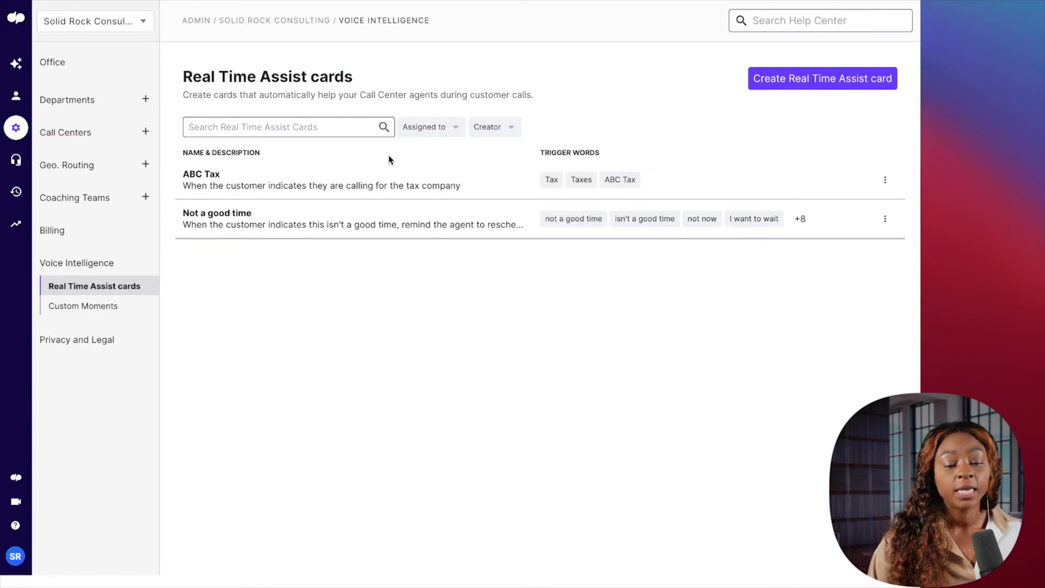
mouse_move(16, 127)
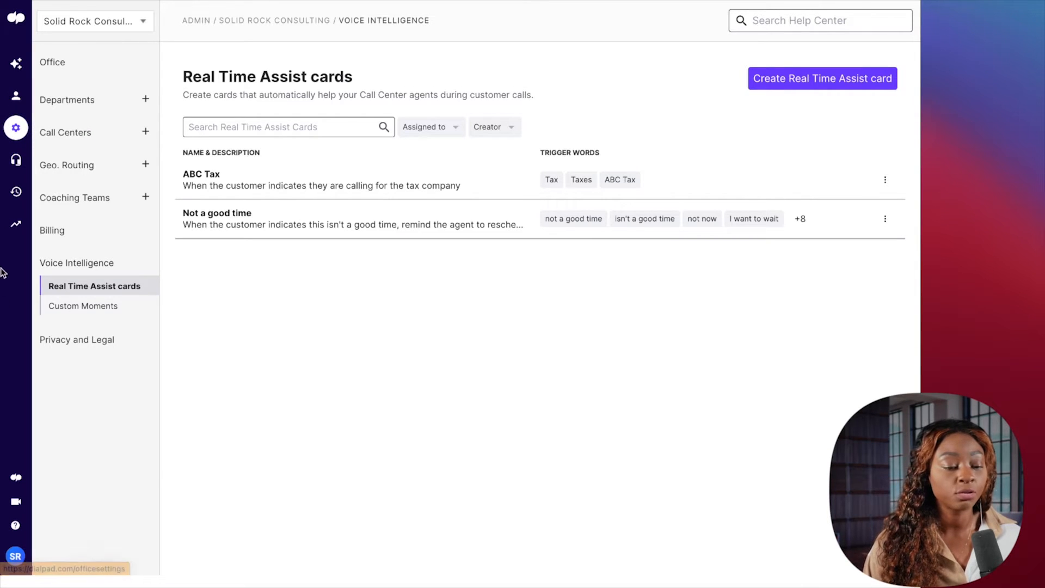
mouse_move(15, 128)
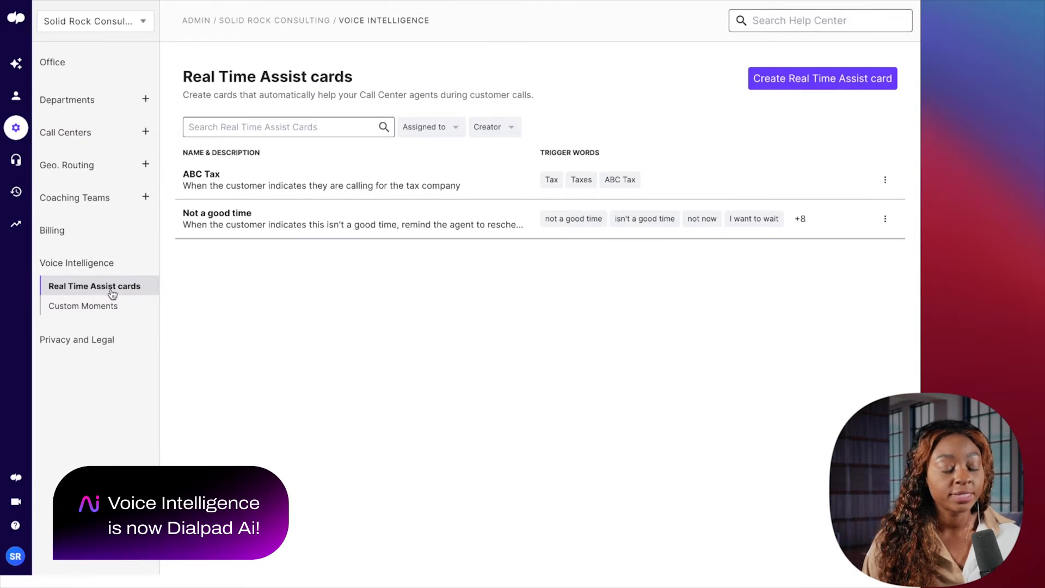
mouse_move(97, 285)
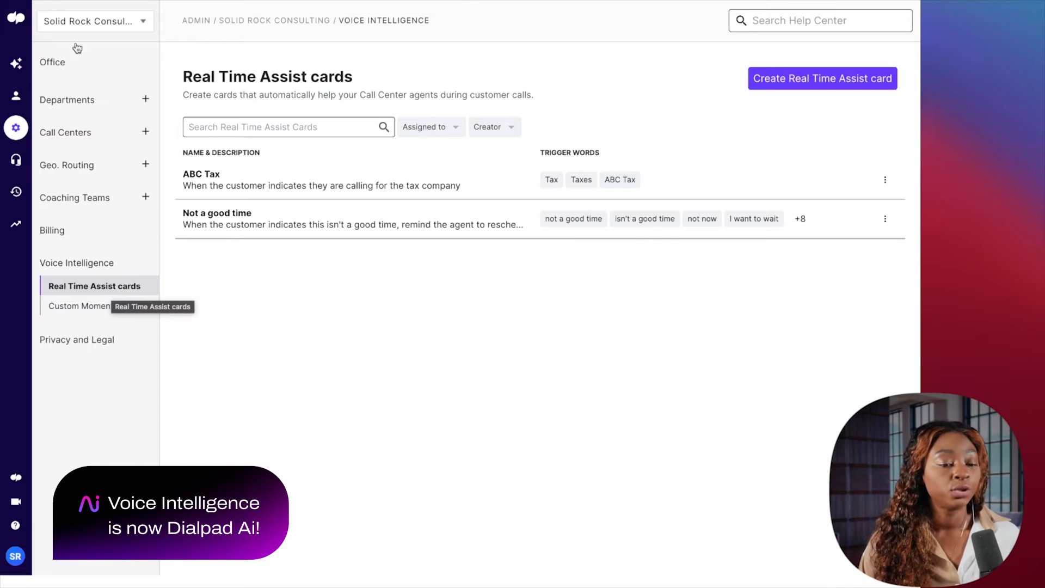
mouse_move(158, 296)
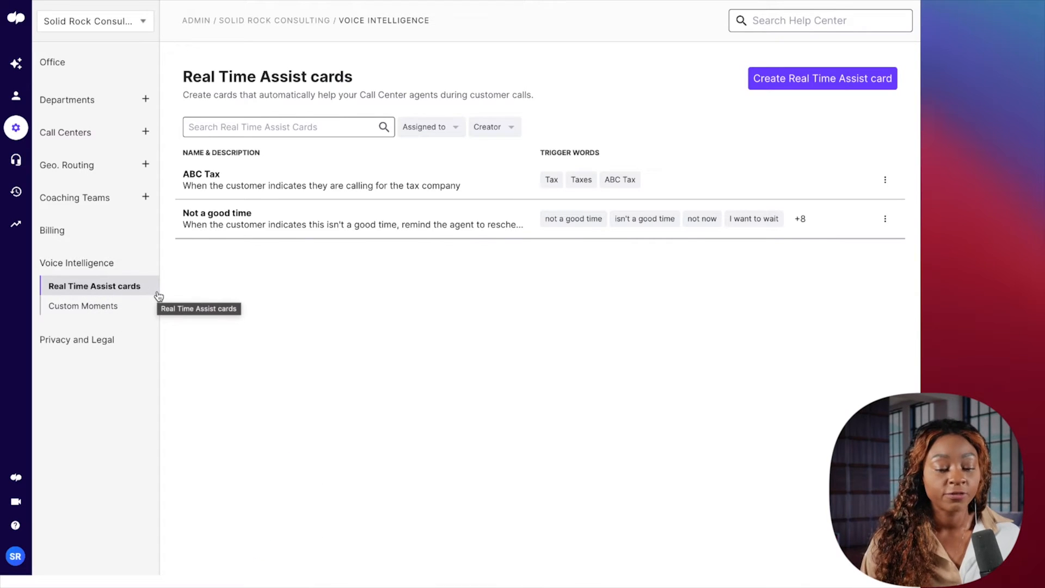
mouse_move(109, 290)
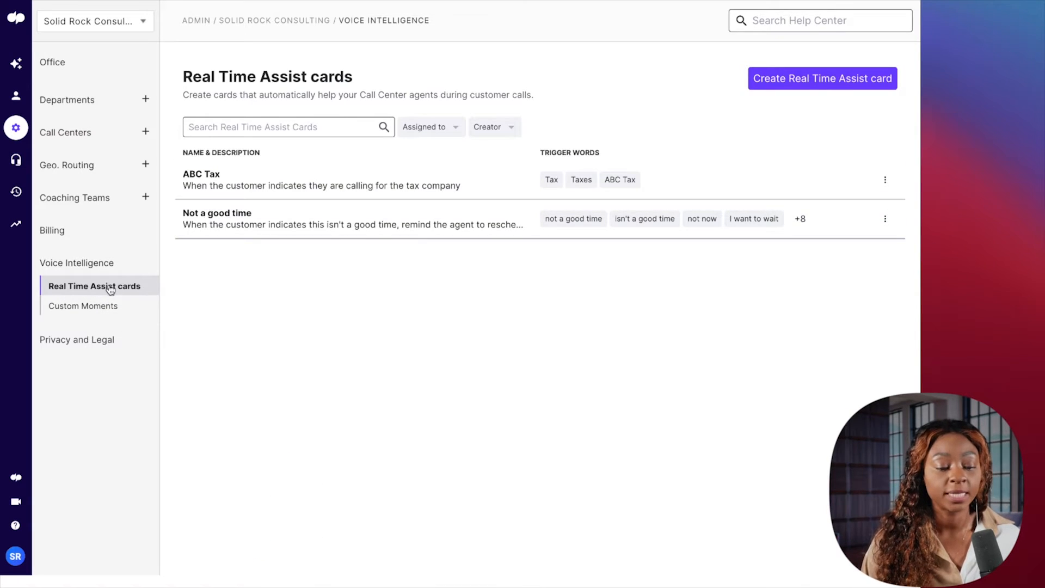
mouse_move(85, 305)
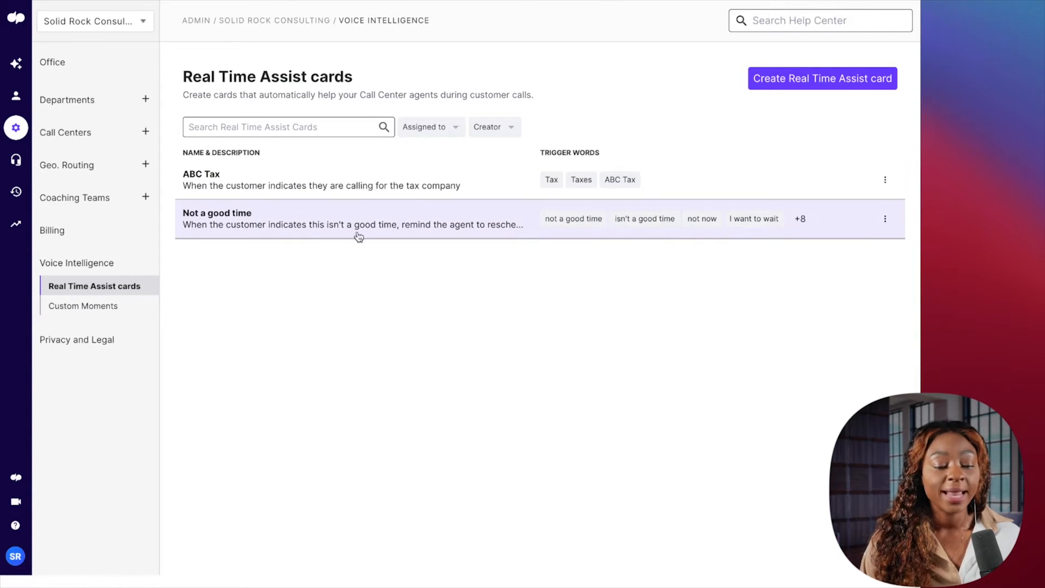
mouse_move(245, 274)
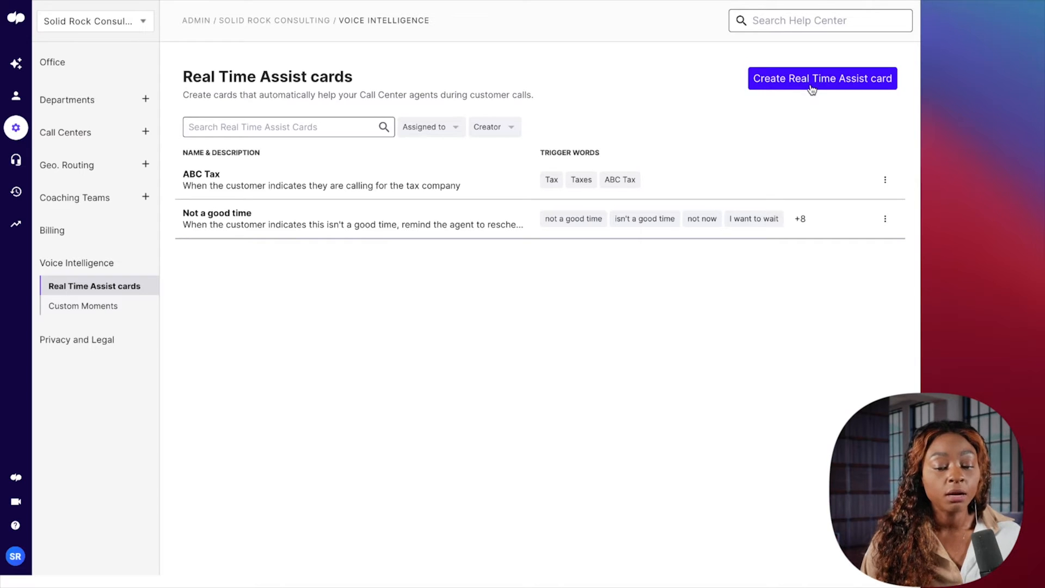
left_click(821, 78)
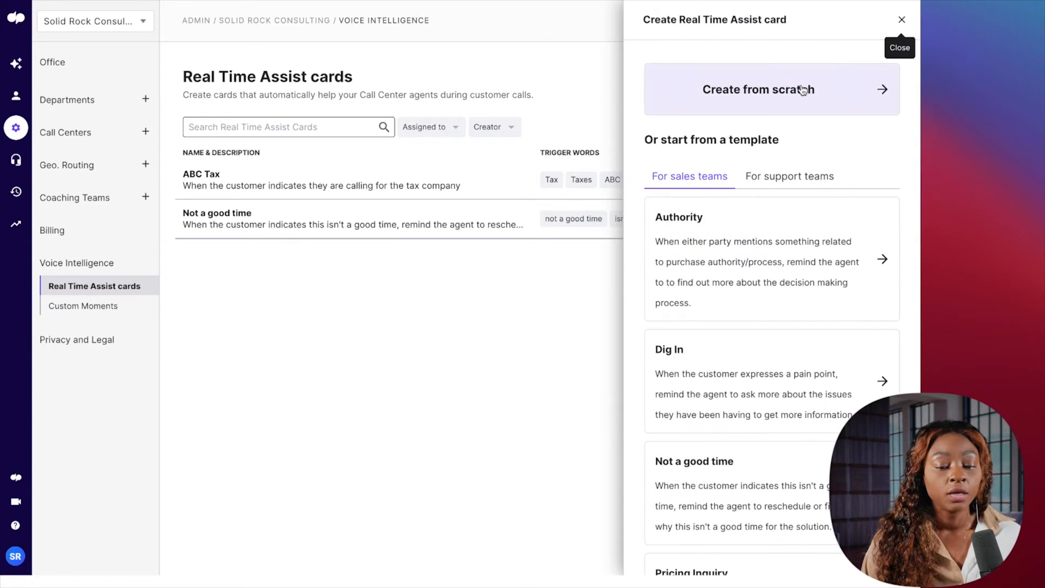
mouse_move(687, 362)
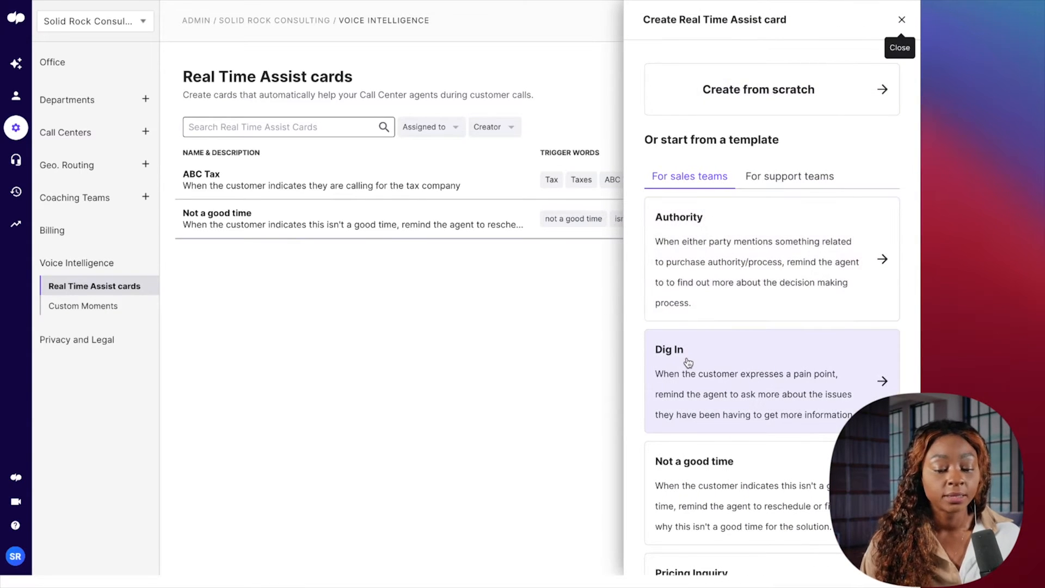
scroll("down", 3)
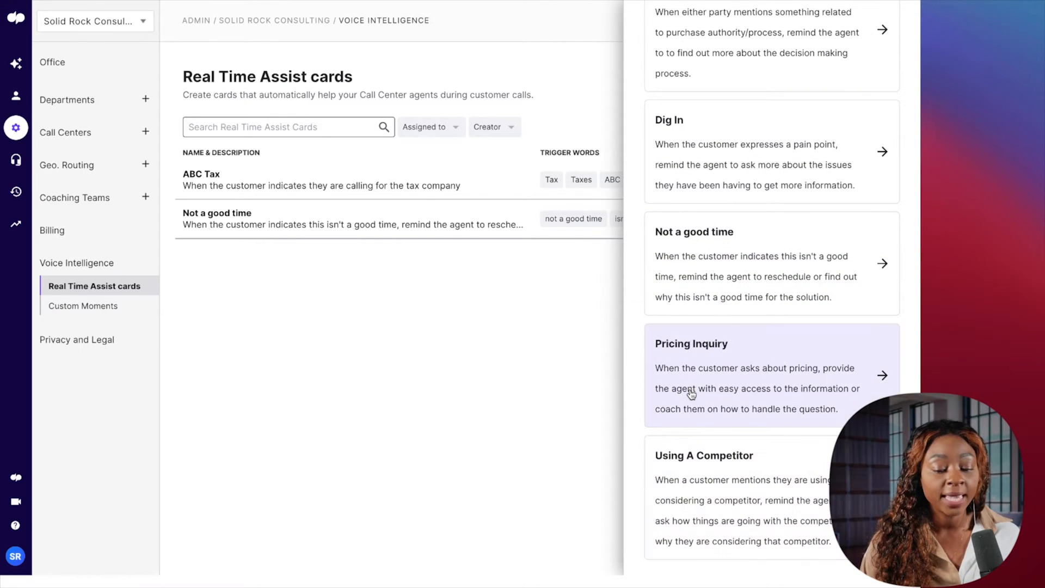
mouse_move(868, 161)
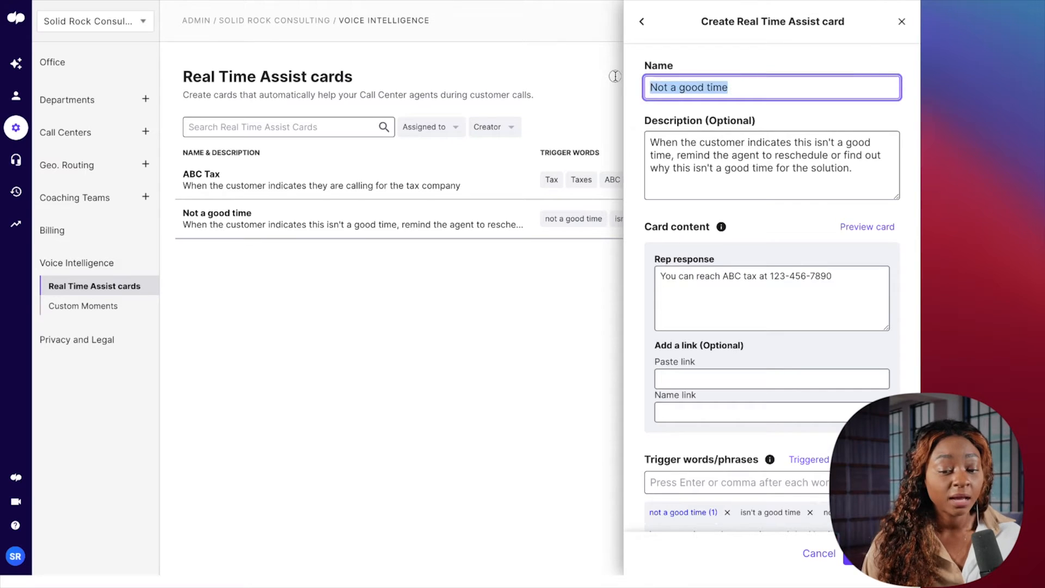
left_click(902, 21)
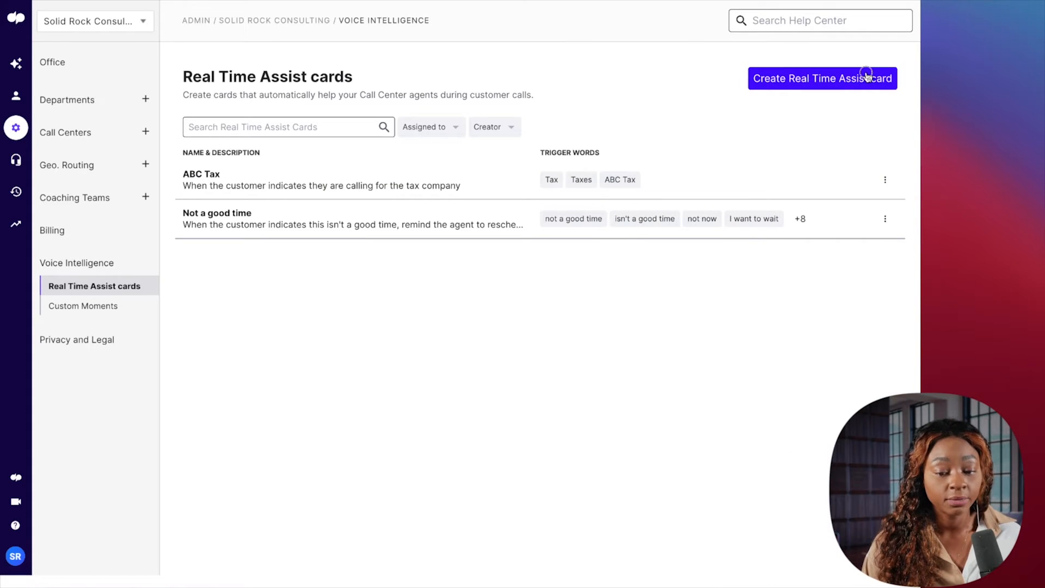
left_click(822, 78)
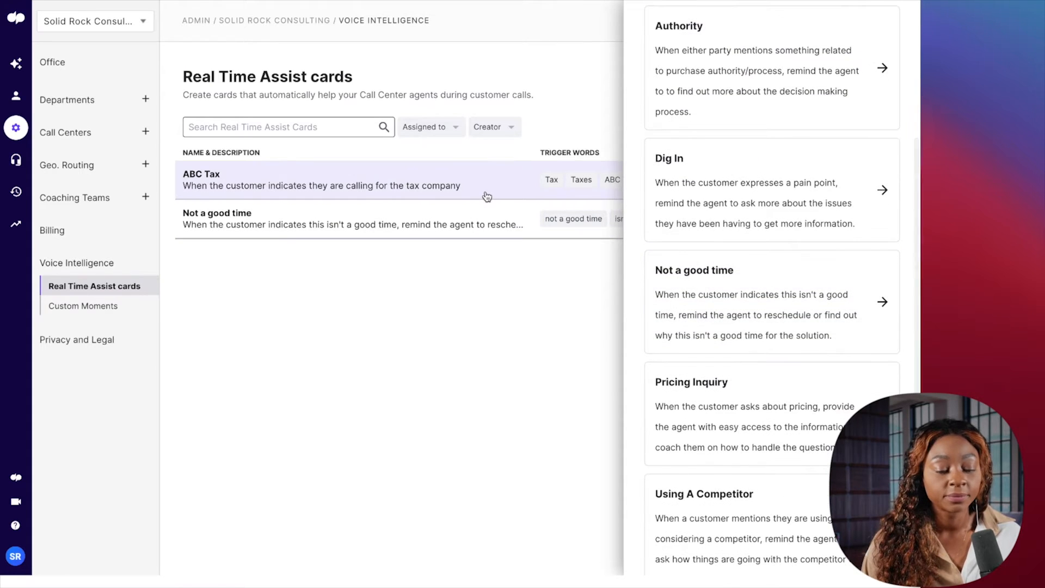
- Open the ABC Tax card's edit form, showing rep response, trigger words and assigned group
left_click(320, 180)
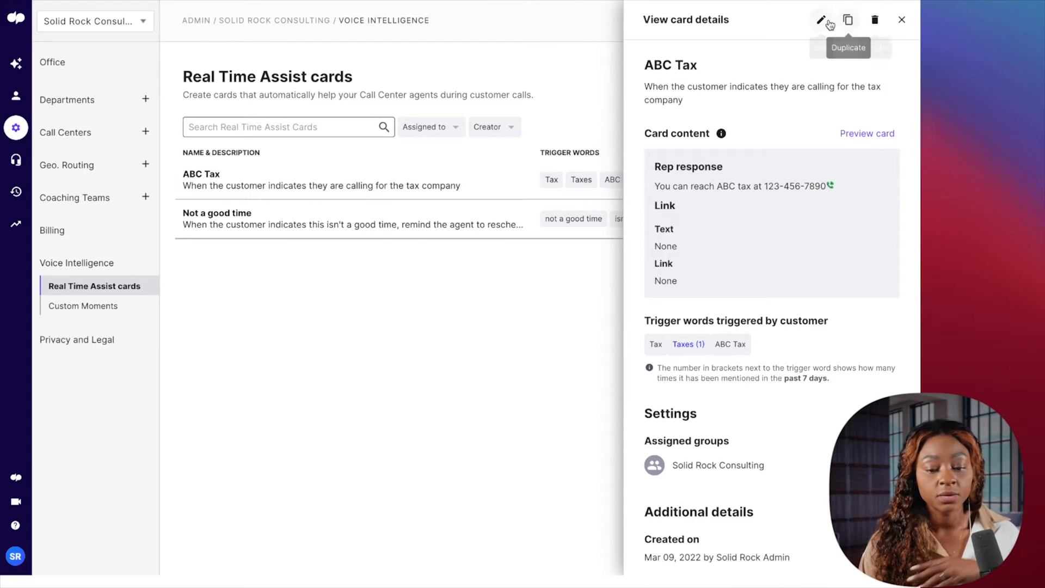
left_click(820, 19)
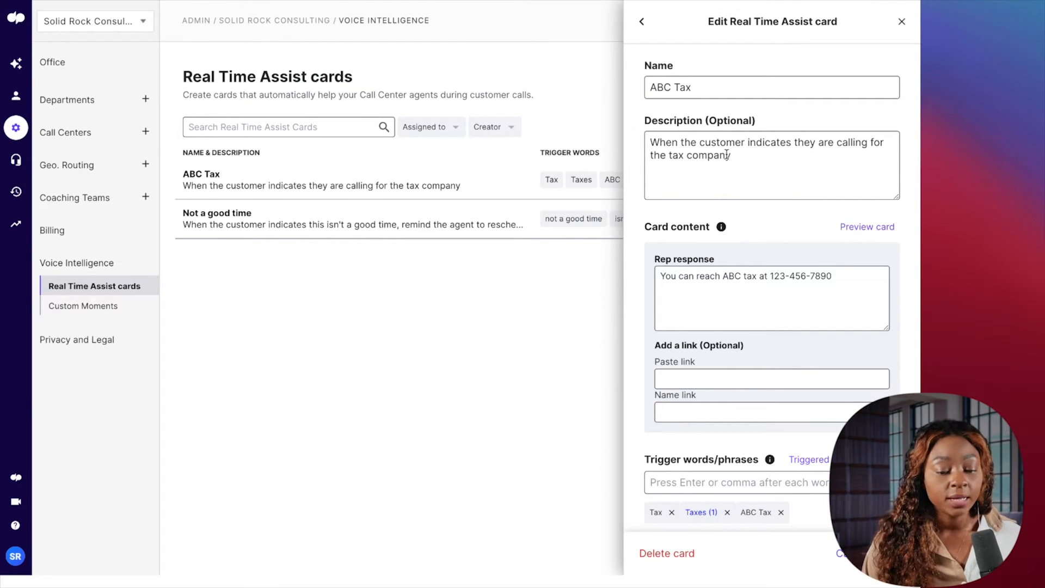
scroll("down", 3)
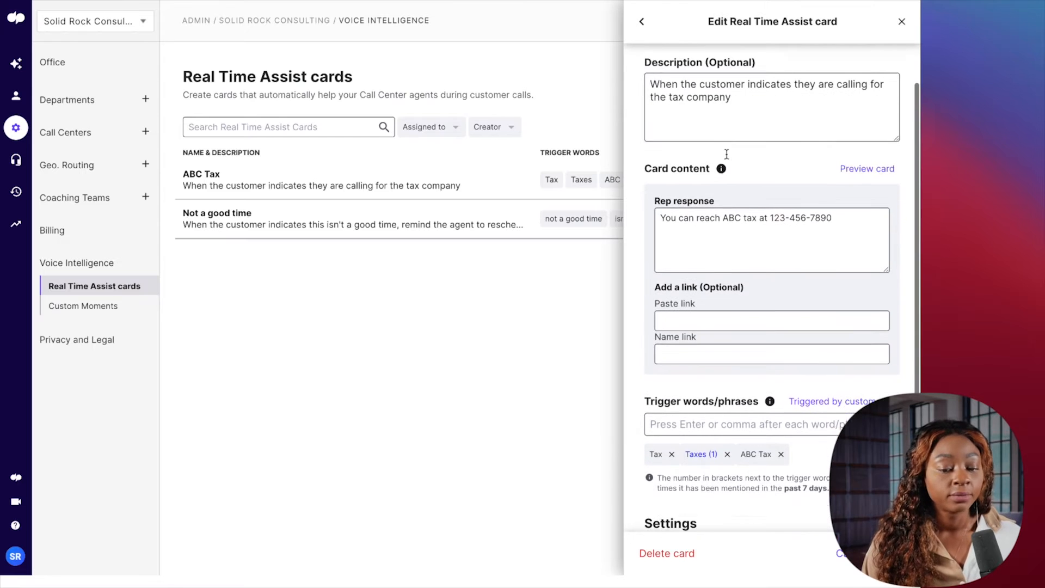
scroll("down", 3)
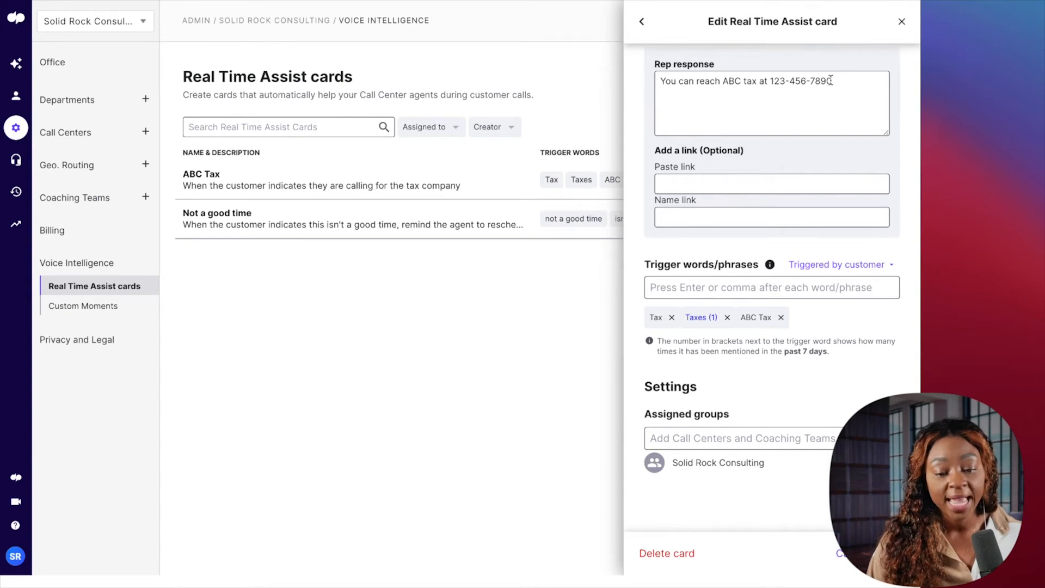
- Rewrite the rep response to 'Please give caller the phone number to that location'
left_click(772, 104)
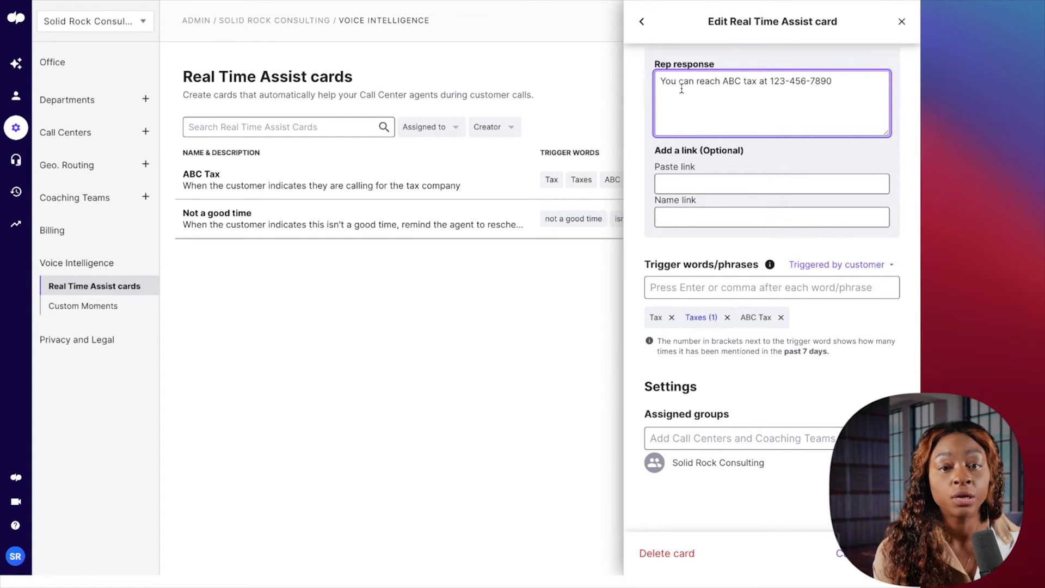
type("ABC")
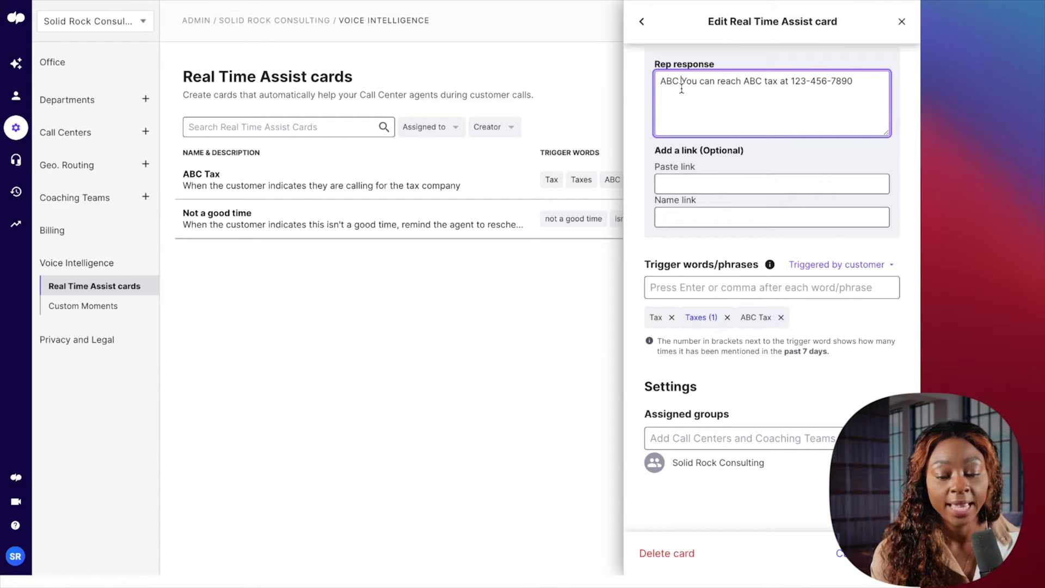
type("is our financial F")
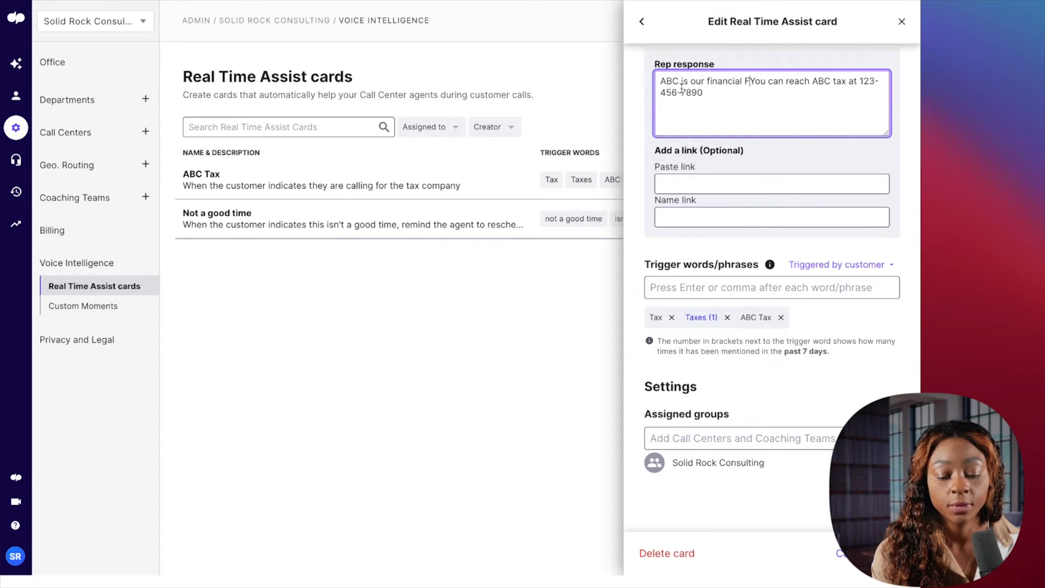
type("irm that")
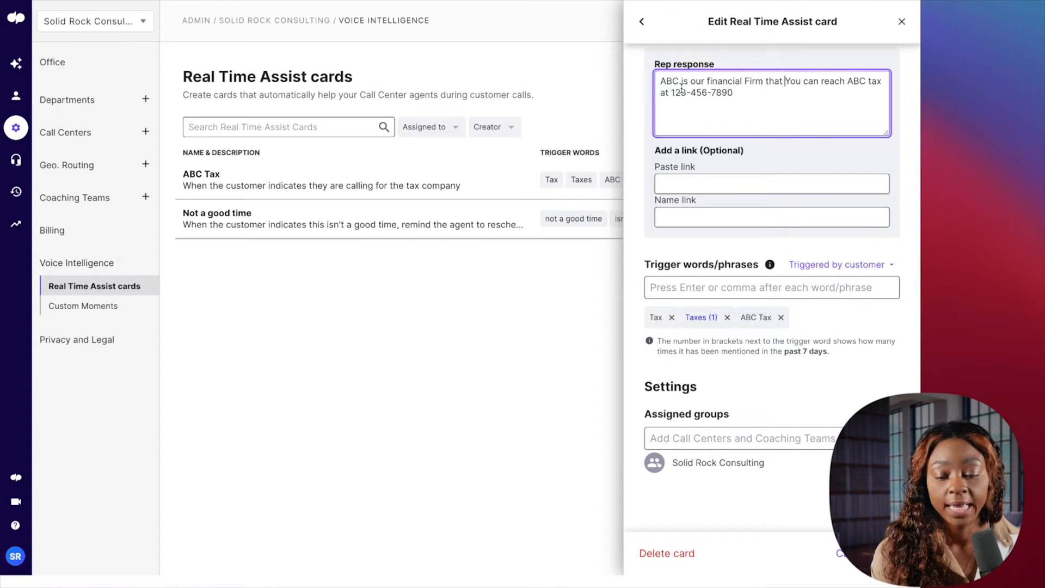
type("is now located at 123 st")
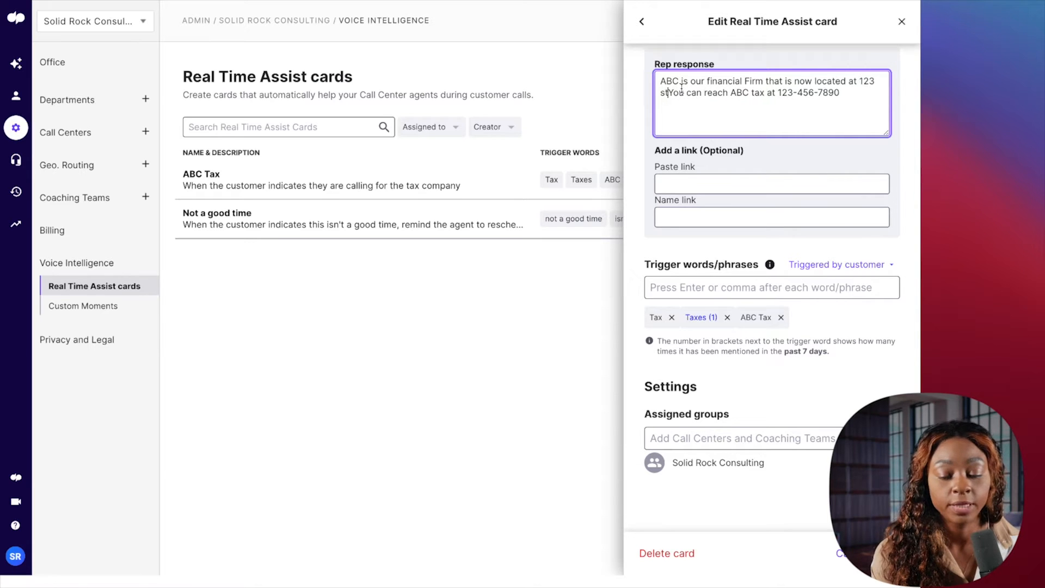
type("Please")
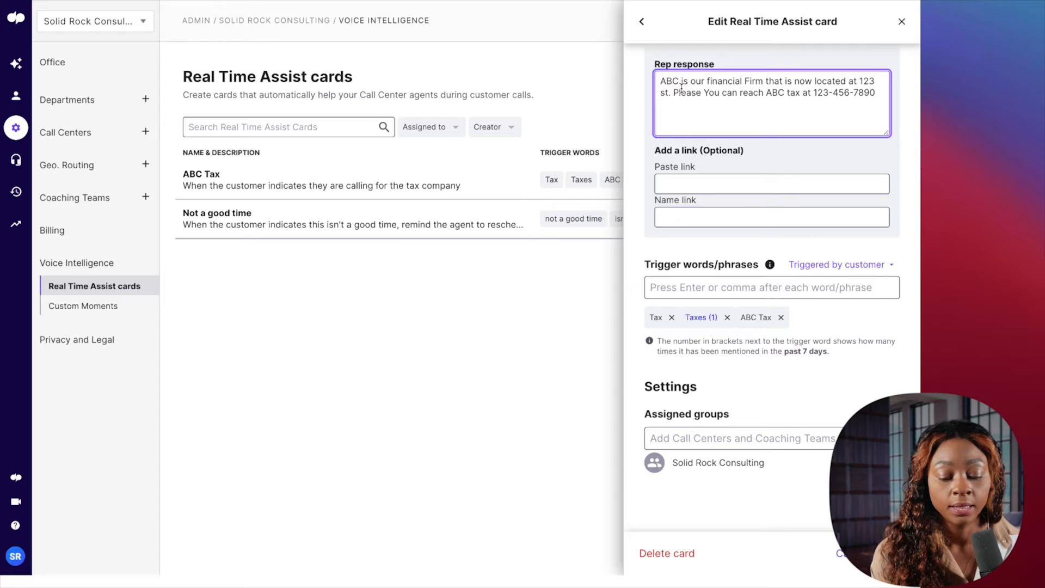
type("give caller the phone number to that location")
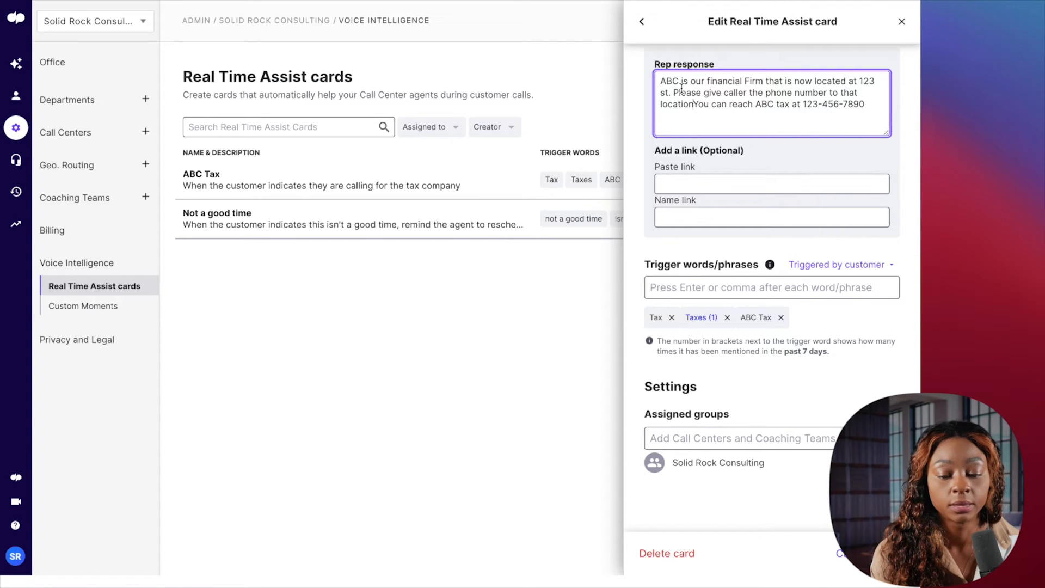
key("space")
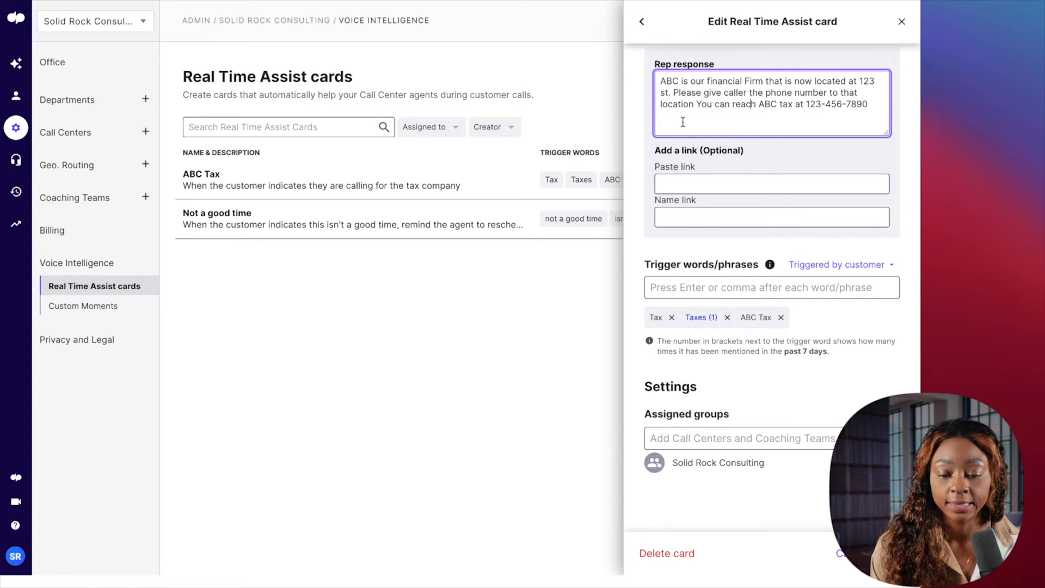
key("Backspace")
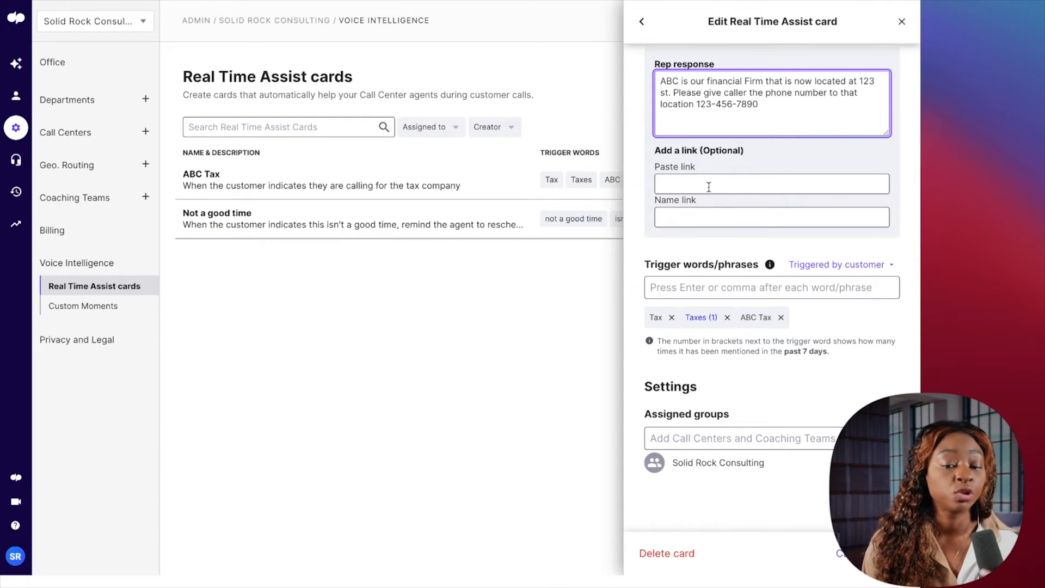
mouse_move(712, 192)
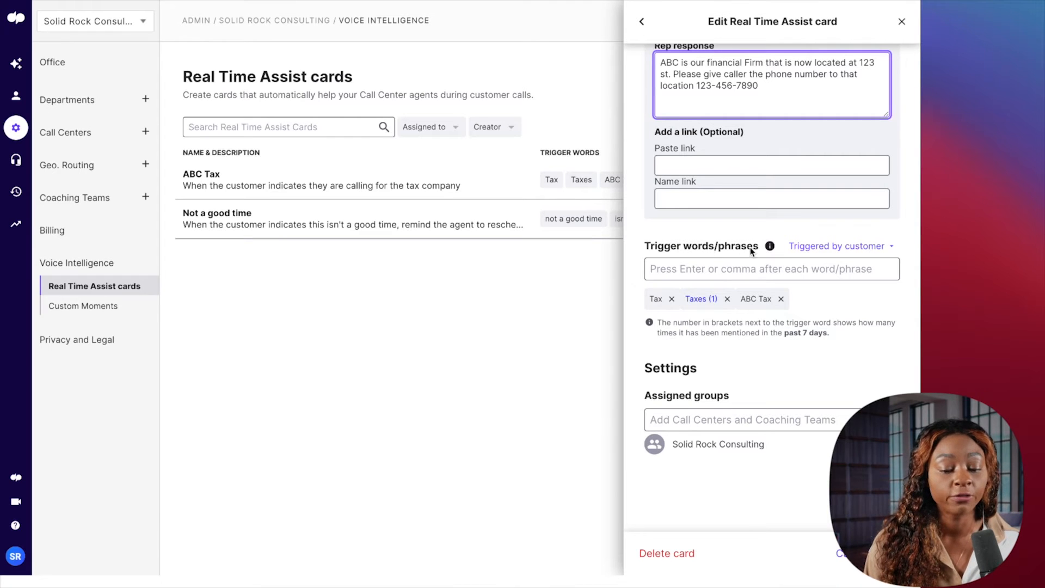
mouse_move(656, 304)
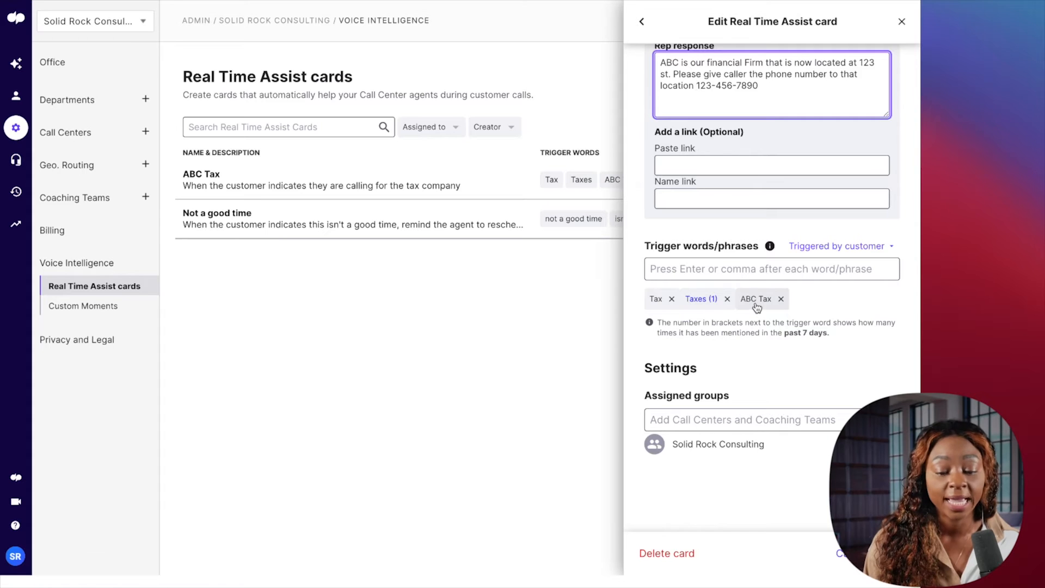
- Add 'appointment' to the ABC Tax trigger words alongside Tax, Taxes and ABC Tax
left_click(771, 268)
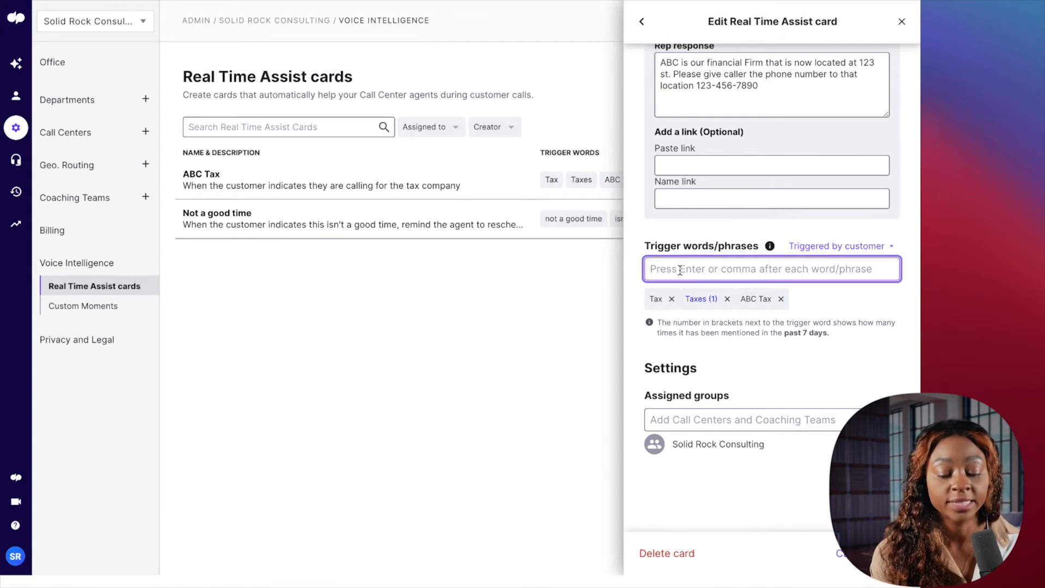
type("appoint")
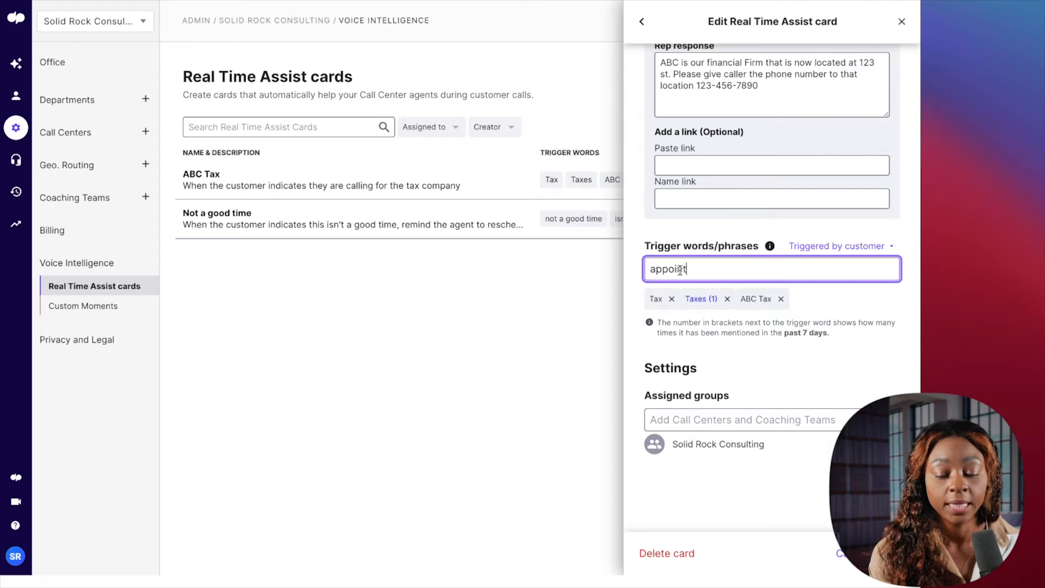
type("ment")
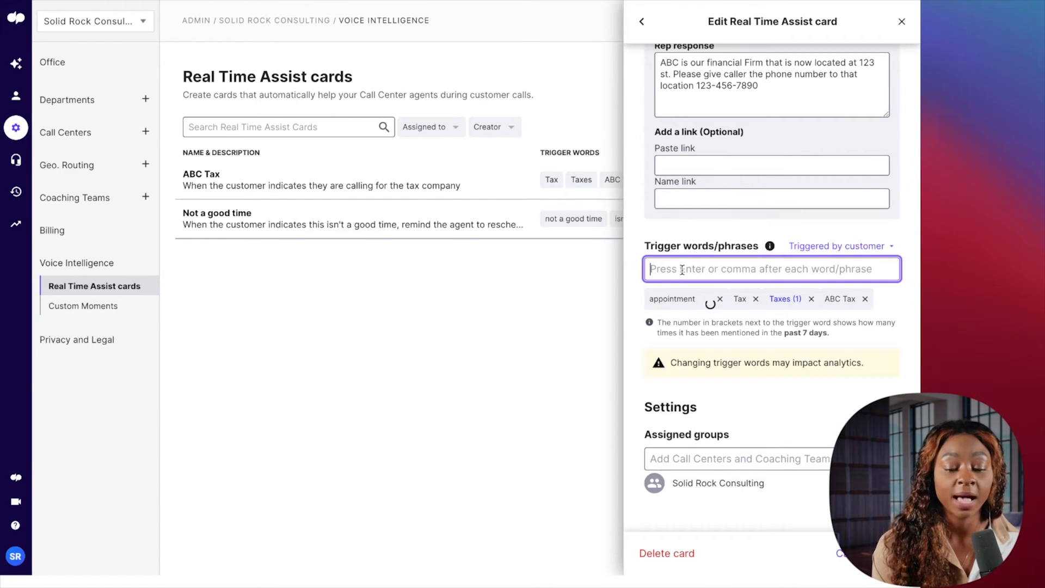
mouse_move(671, 299)
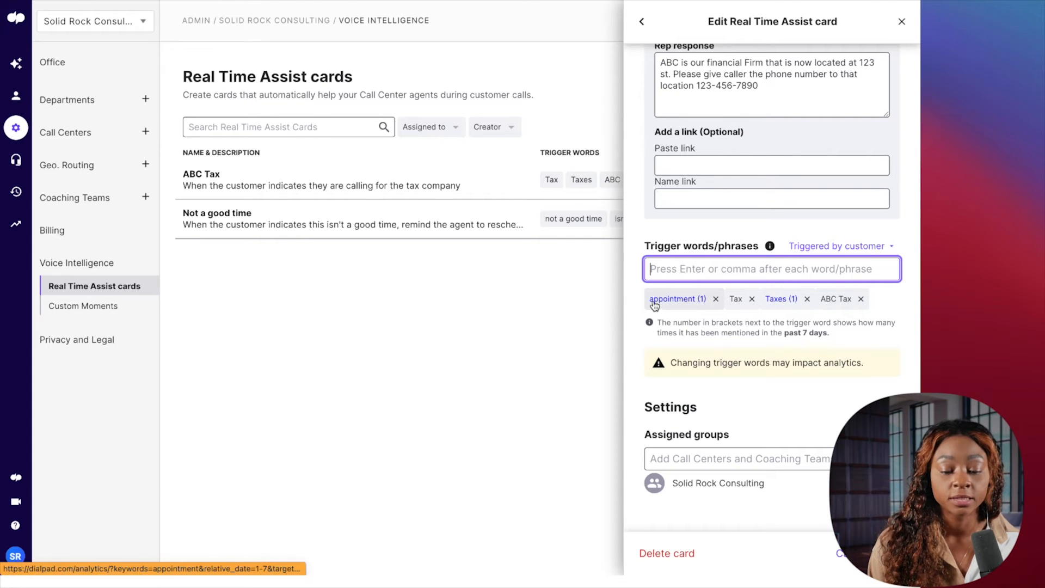
mouse_move(689, 305)
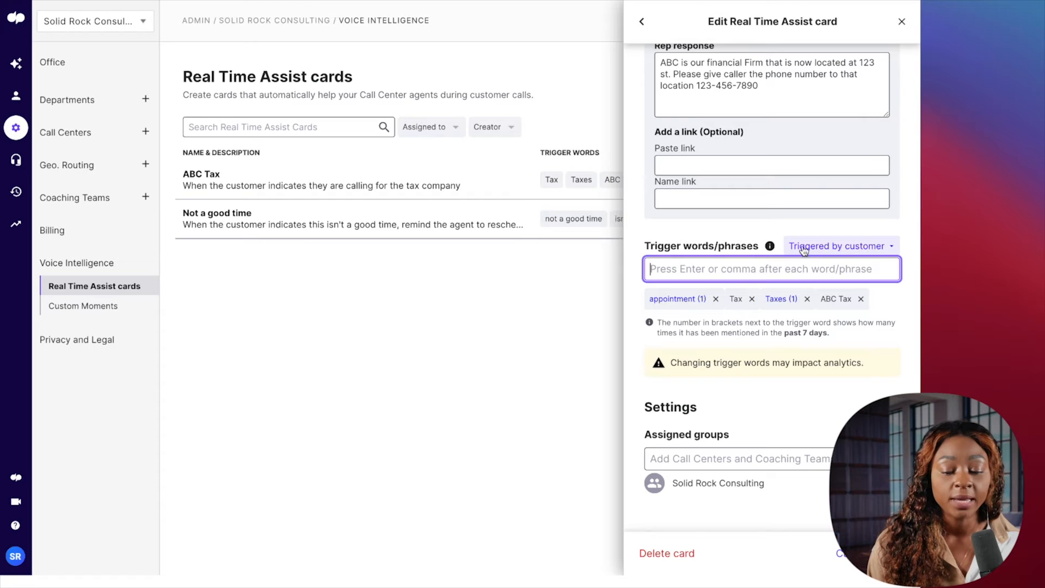
scroll("down", 3)
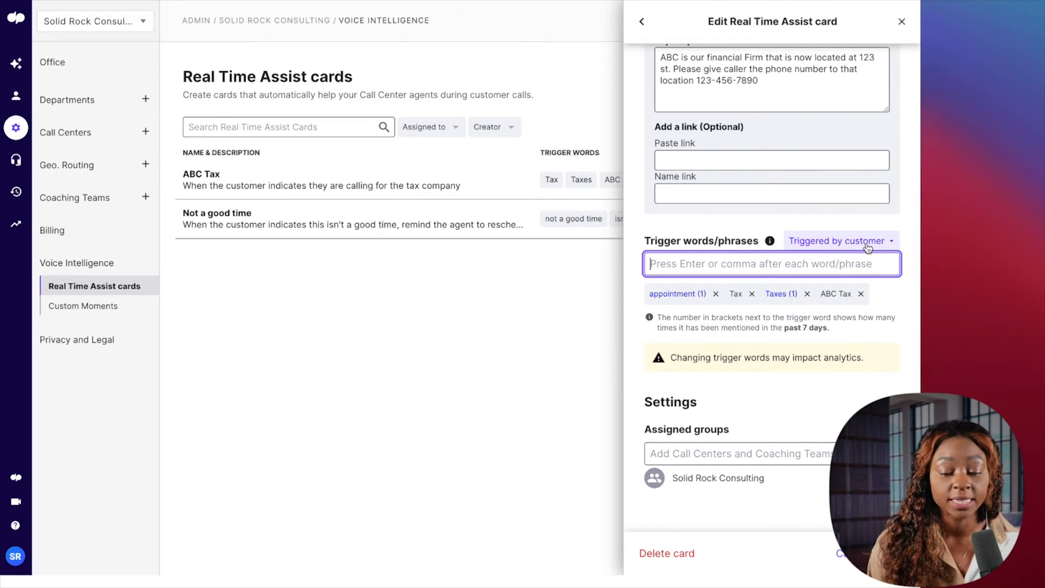
- Change the trigger setting from 'Triggered by customer' to 'Triggered by anyone'
left_click(841, 241)
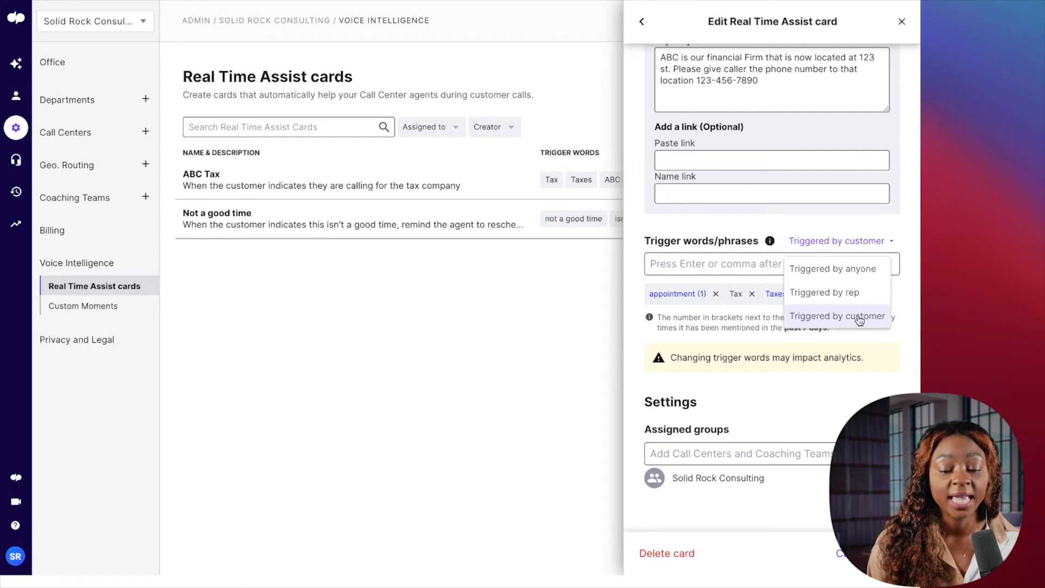
left_click(831, 268)
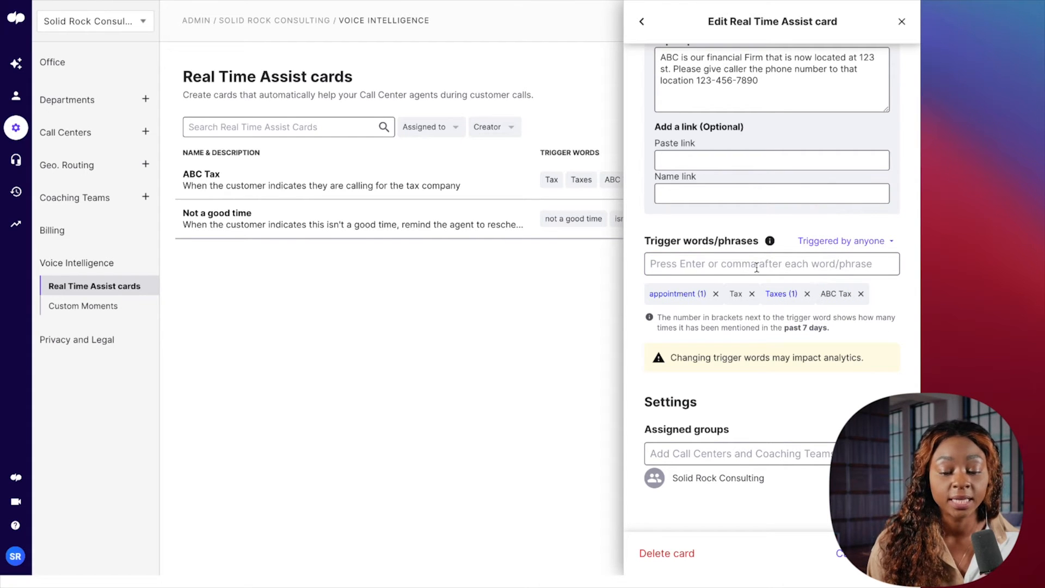
left_click(771, 263)
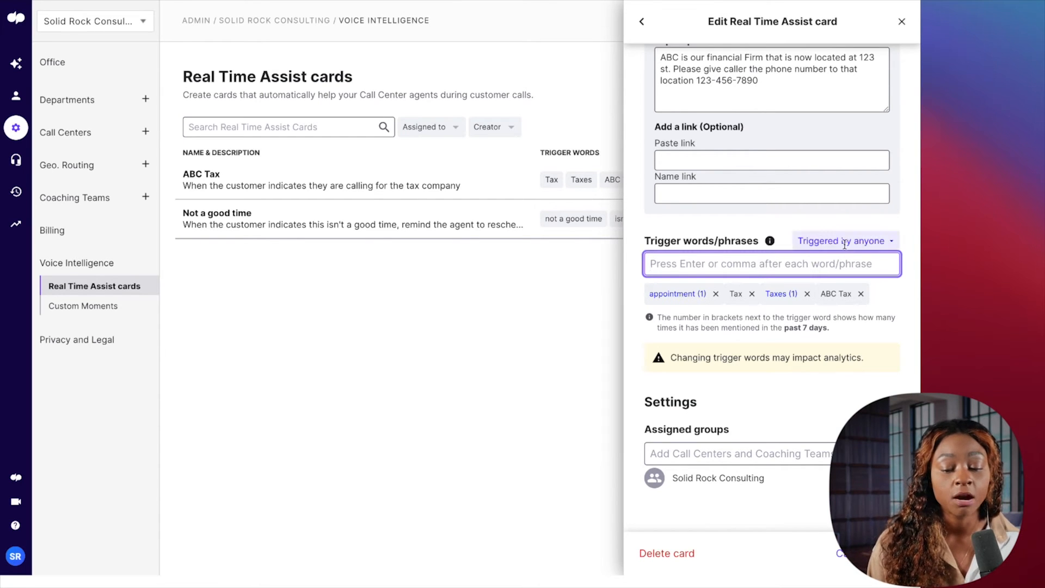
left_click(840, 240)
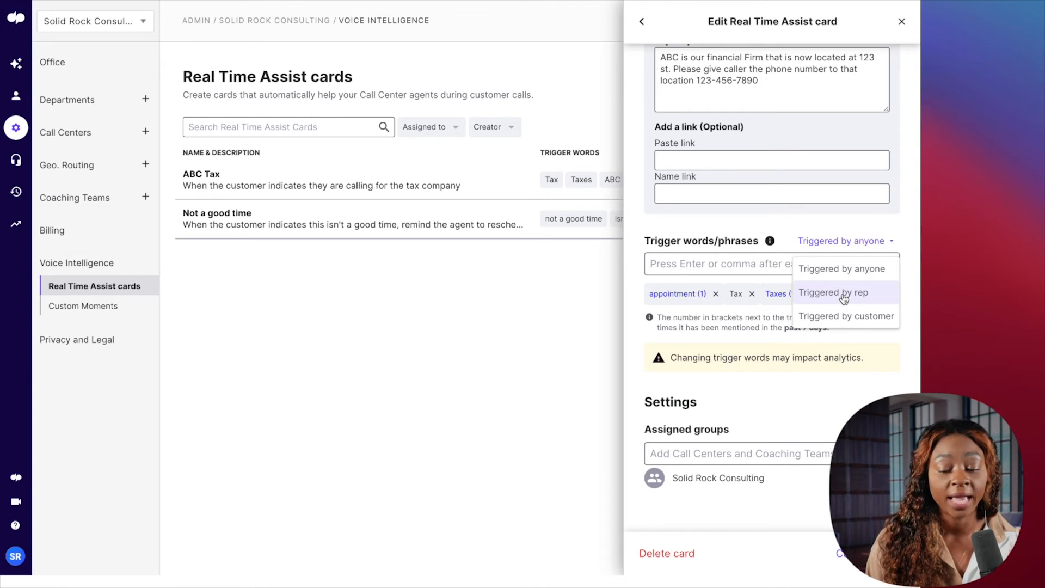
mouse_move(875, 321)
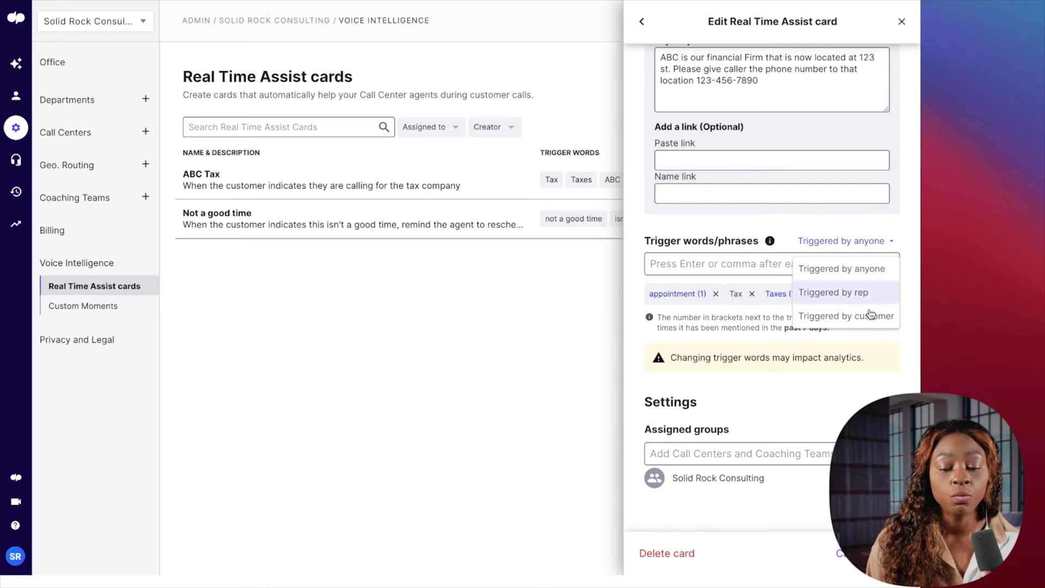
mouse_move(751, 267)
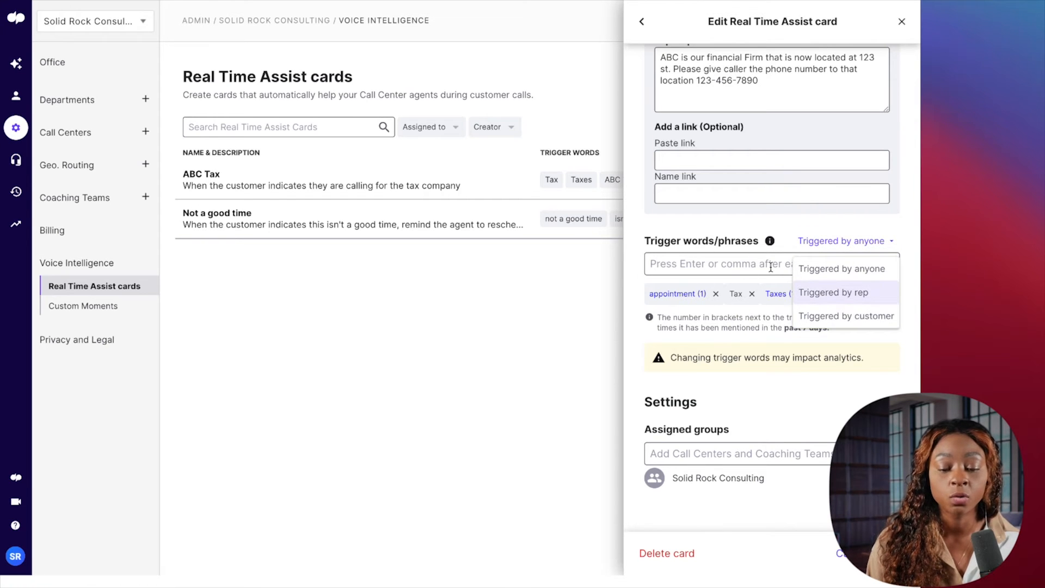
mouse_move(836, 280)
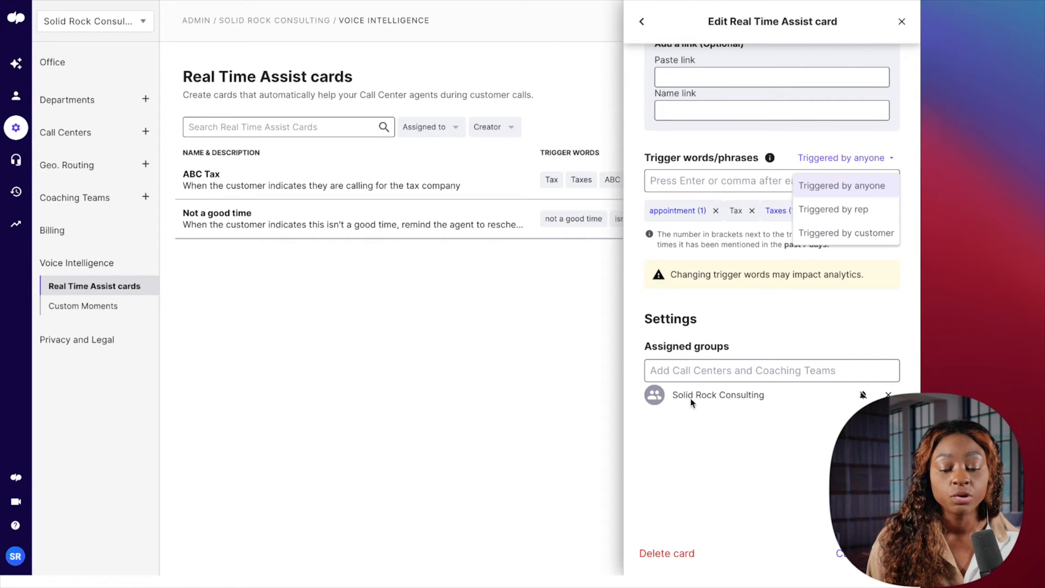
mouse_move(698, 392)
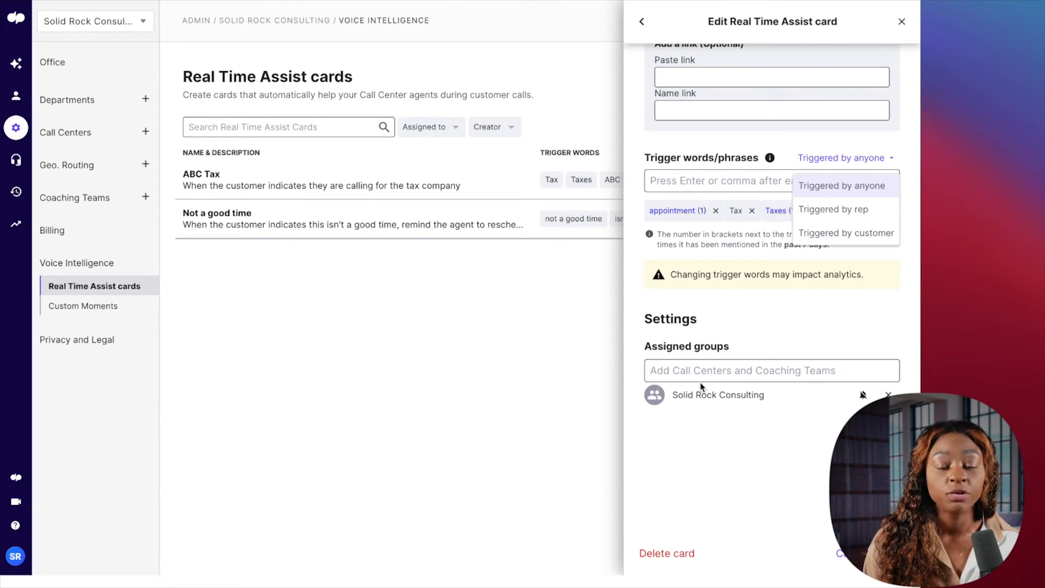
mouse_move(702, 379)
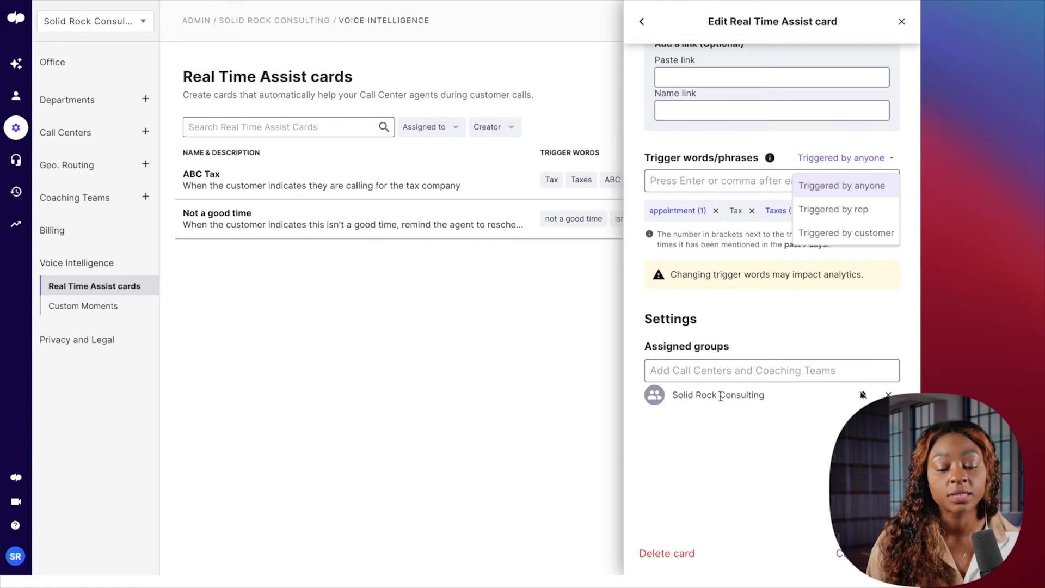
mouse_move(708, 392)
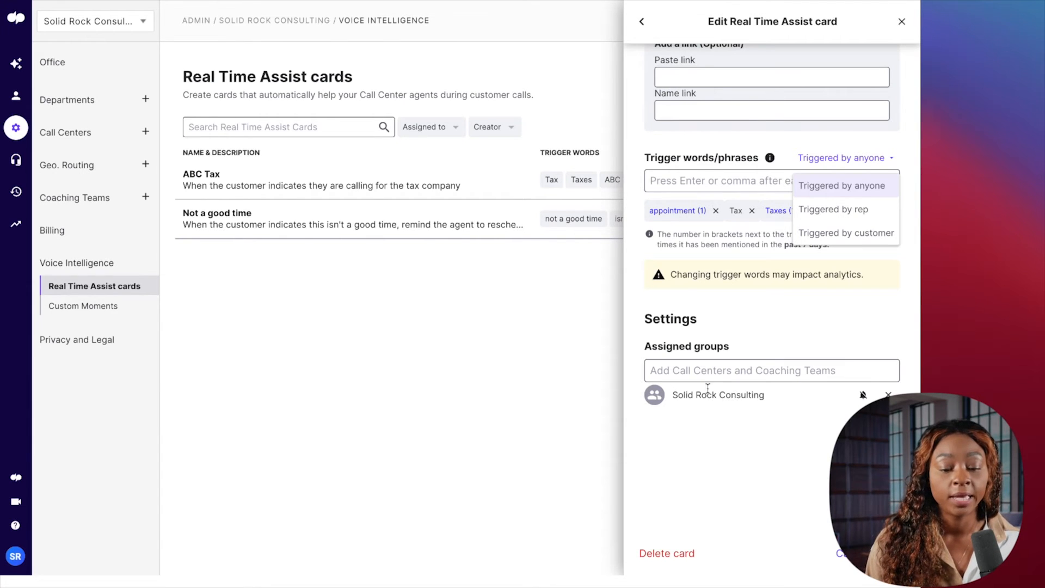
mouse_move(746, 390)
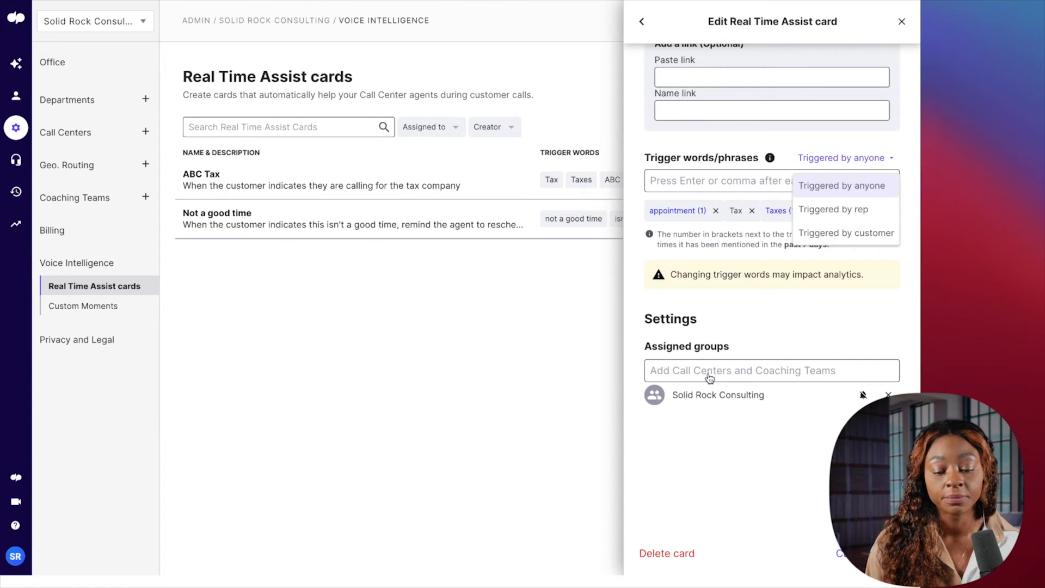
- Close the ABC Tax card details panel to return to the Real Time Assist list
left_click(843, 185)
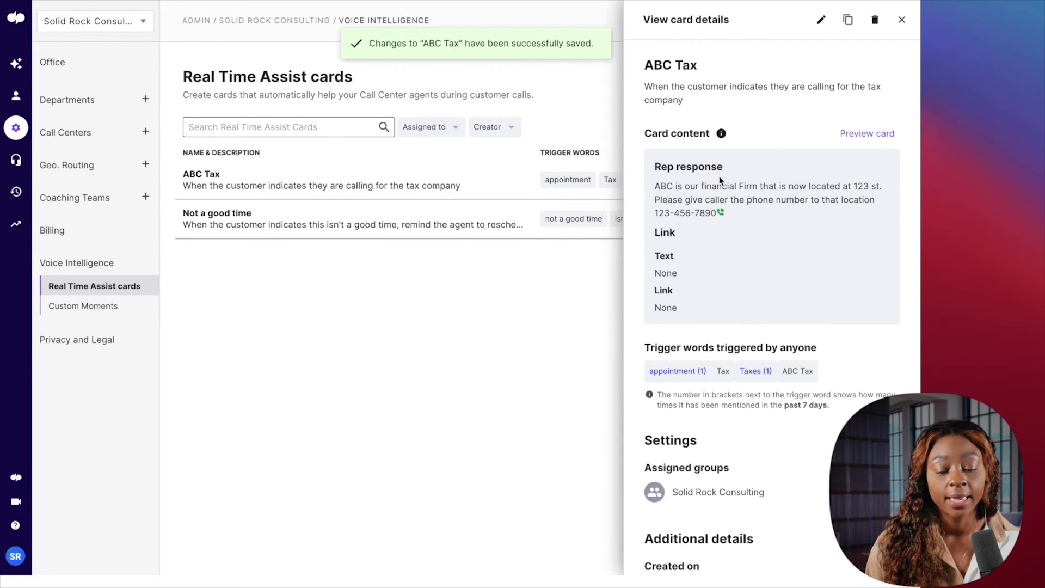
left_click(901, 19)
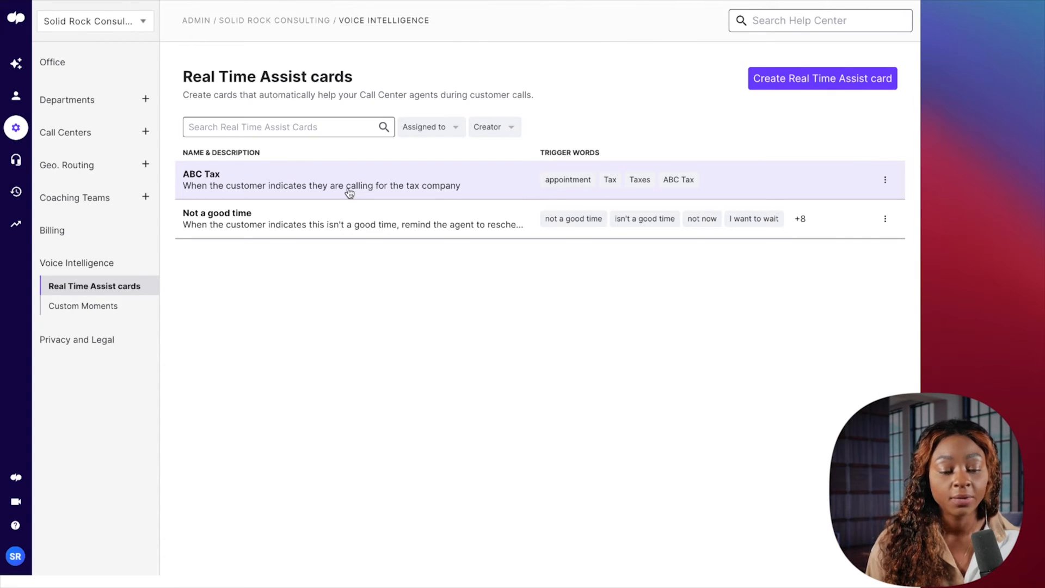
mouse_move(525, 273)
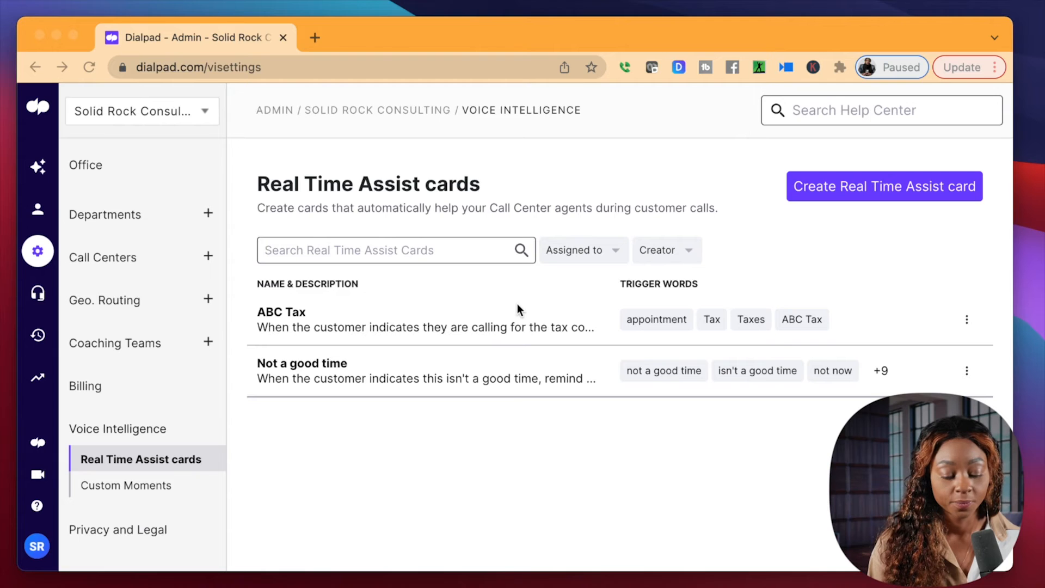
mouse_move(528, 320)
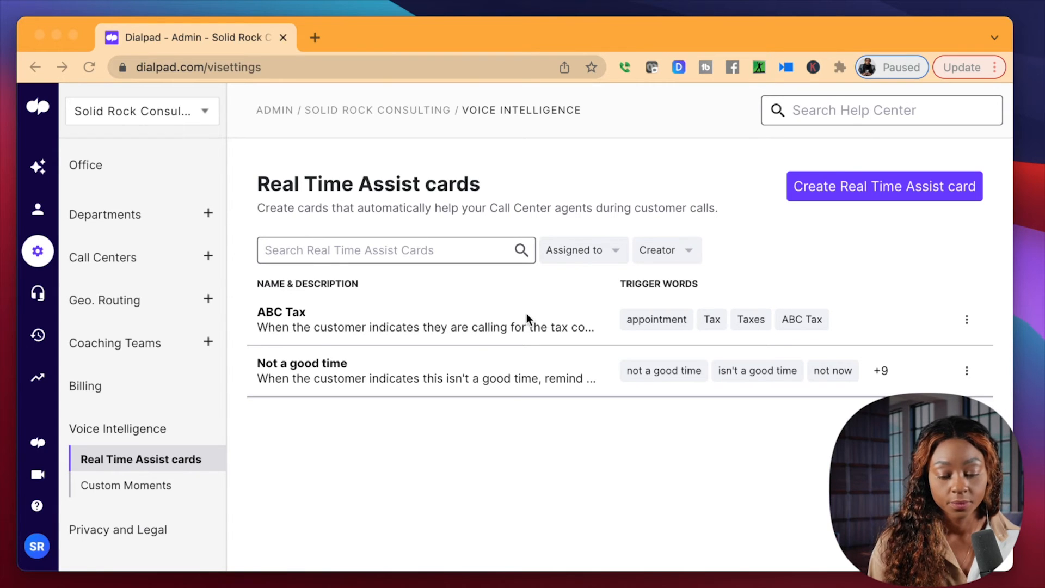
mouse_move(589, 259)
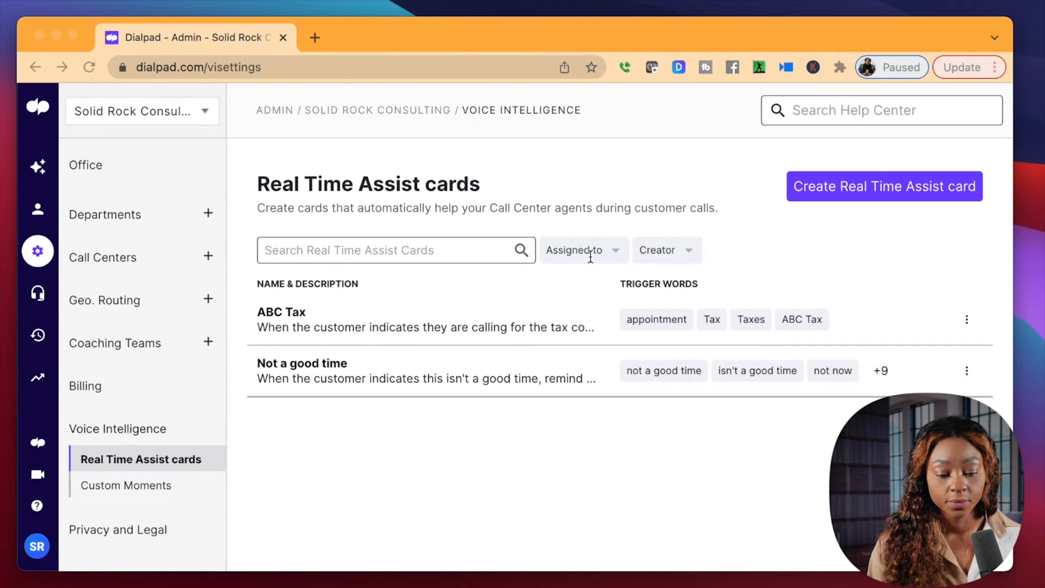
mouse_move(723, 296)
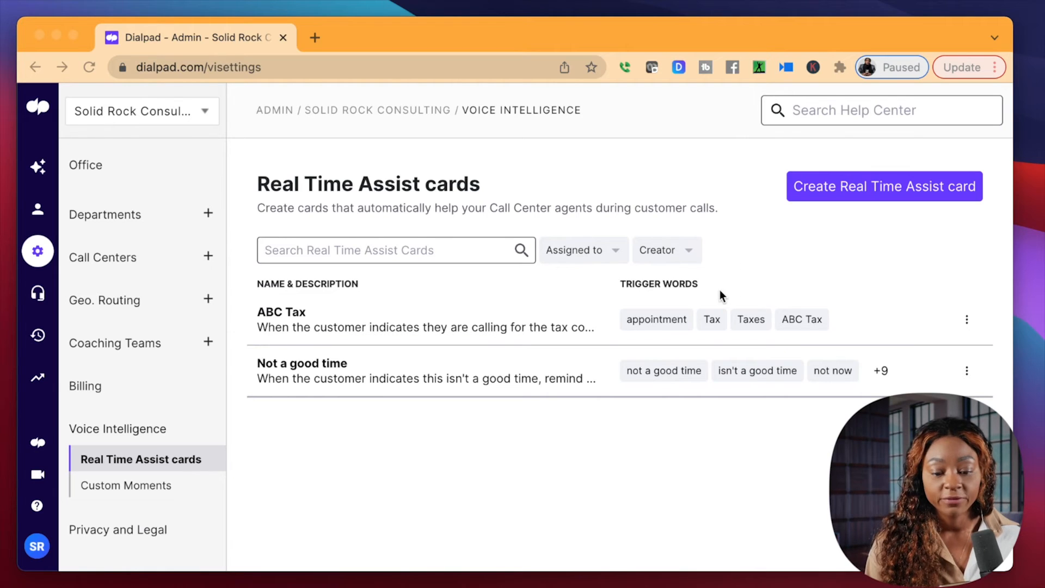
mouse_move(693, 288)
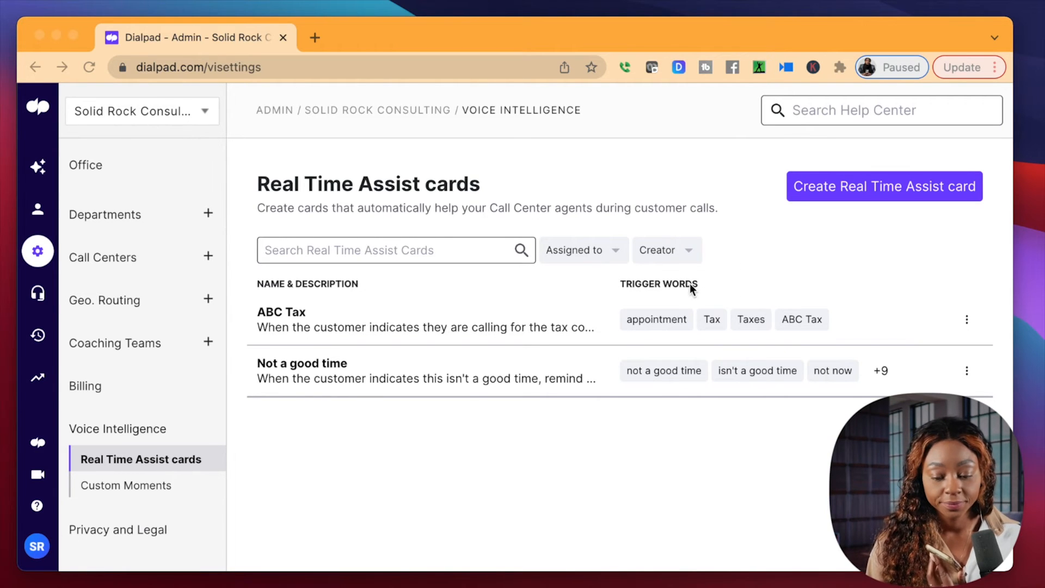
mouse_move(310, 283)
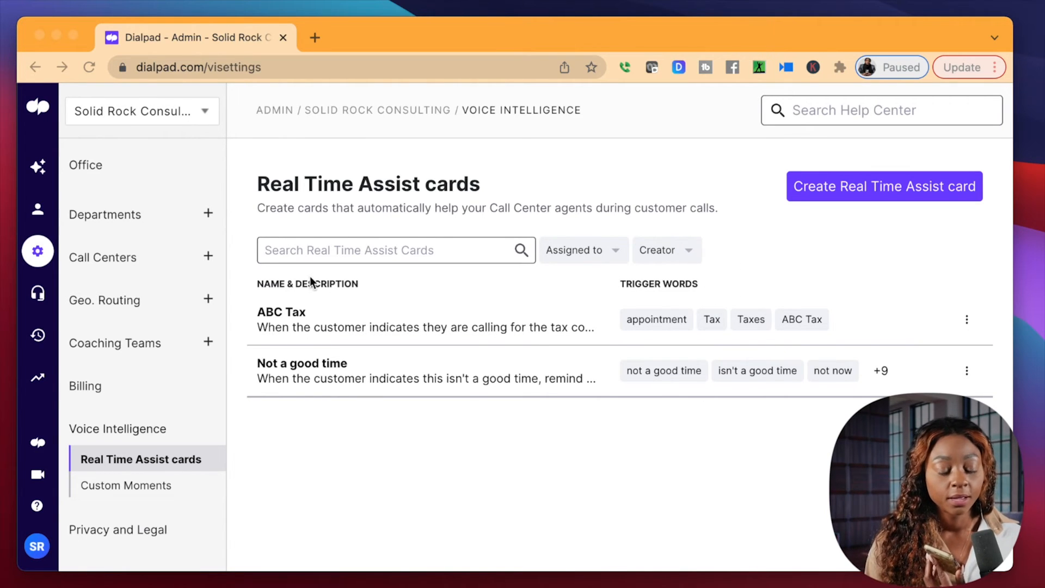
mouse_move(480, 297)
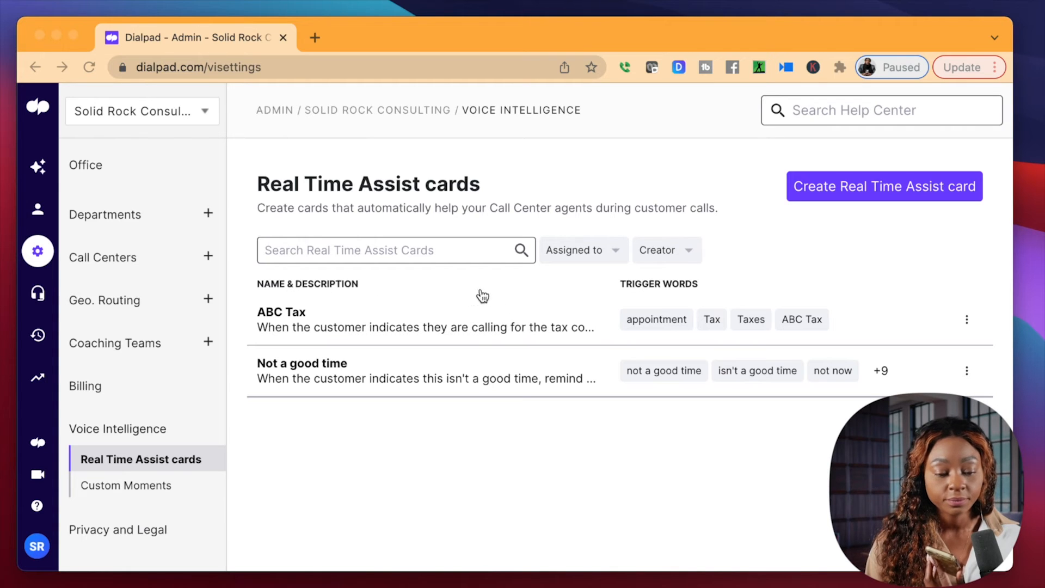
mouse_move(834, 258)
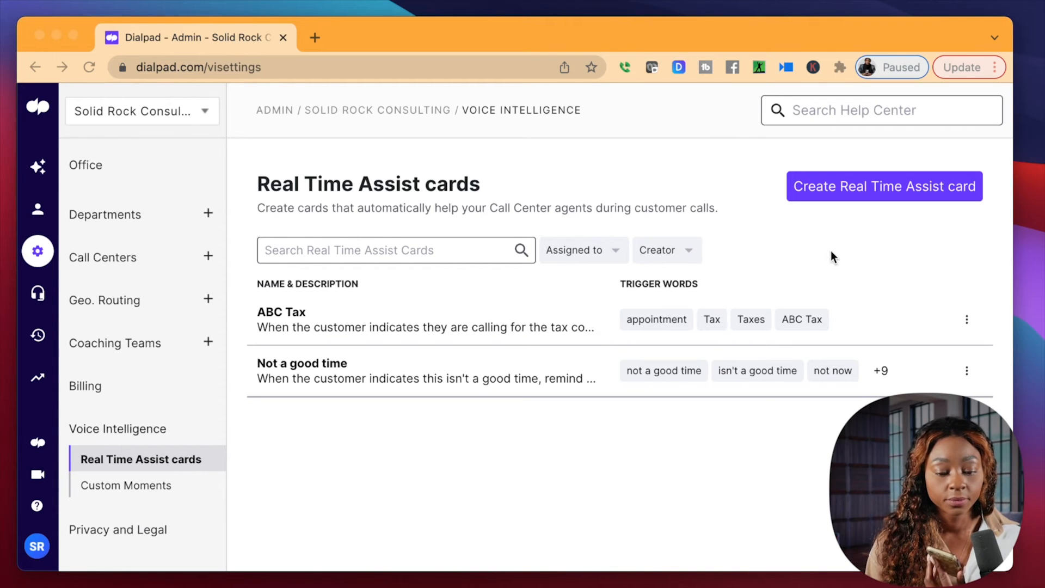
mouse_move(783, 255)
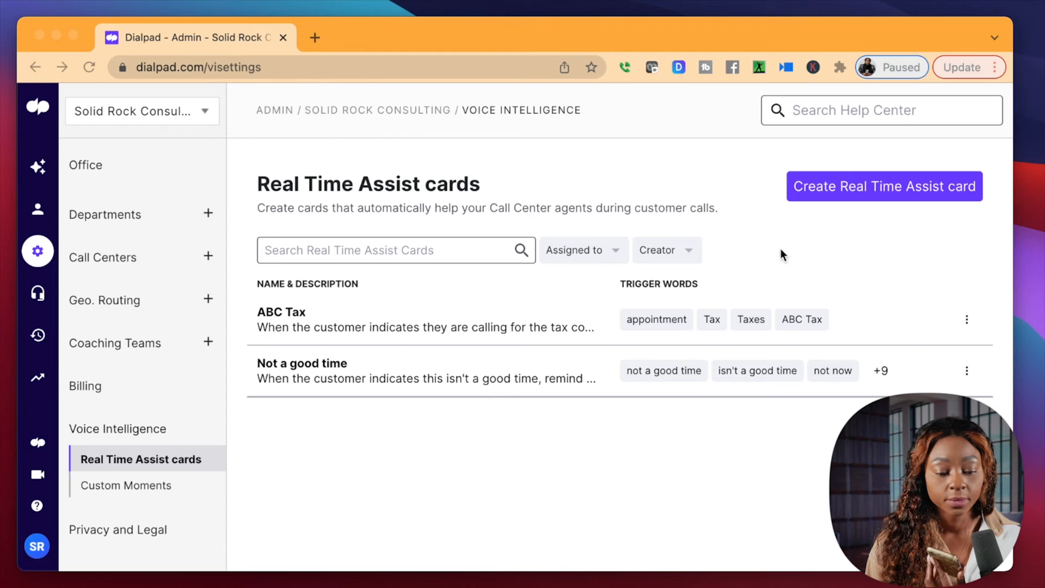
mouse_move(405, 320)
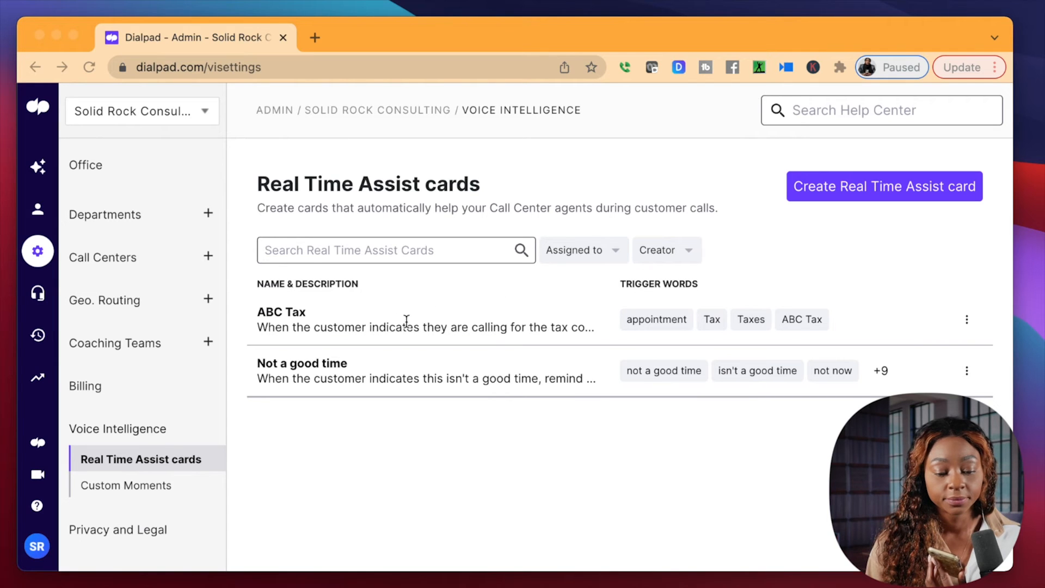
mouse_move(397, 337)
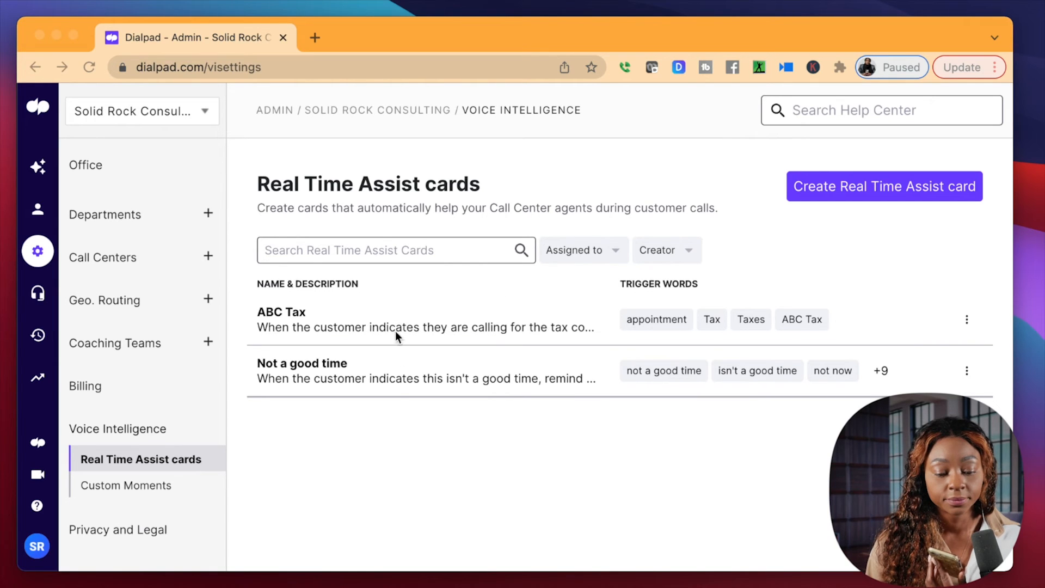
mouse_move(396, 403)
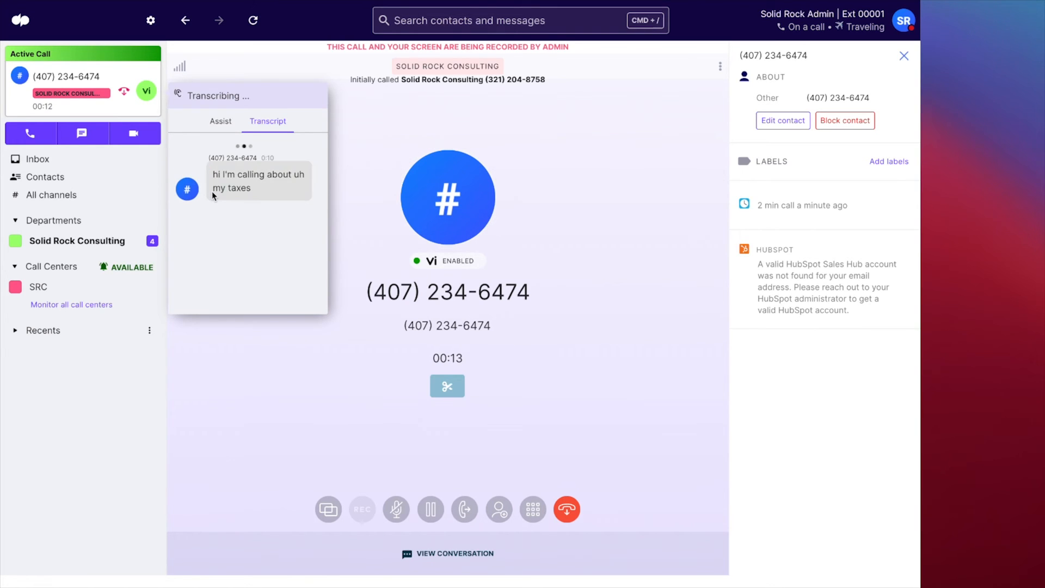
- View the ABC Tax suggestion under the live call's Assist tab
left_click(220, 121)
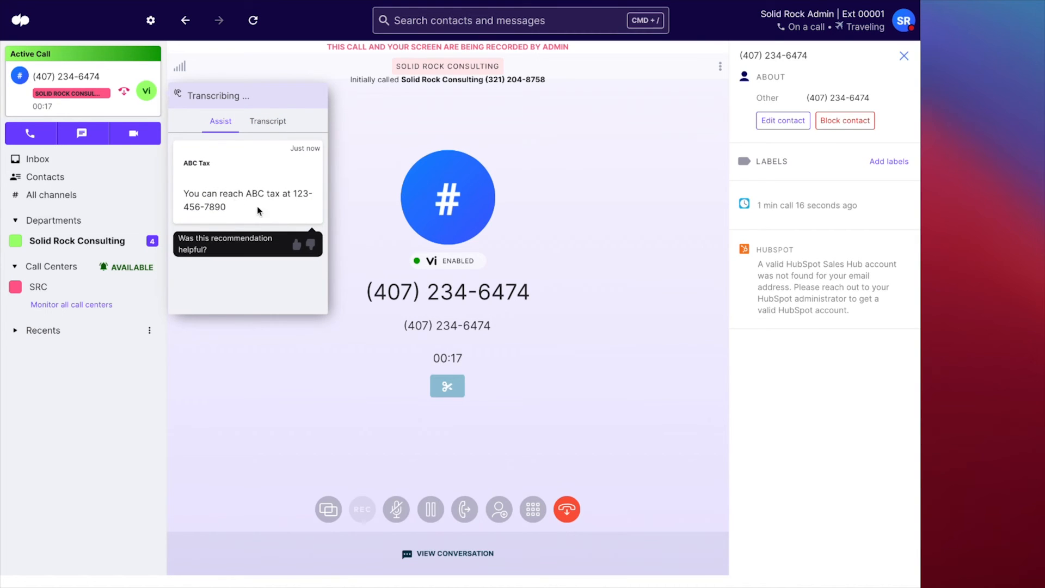
mouse_move(376, 360)
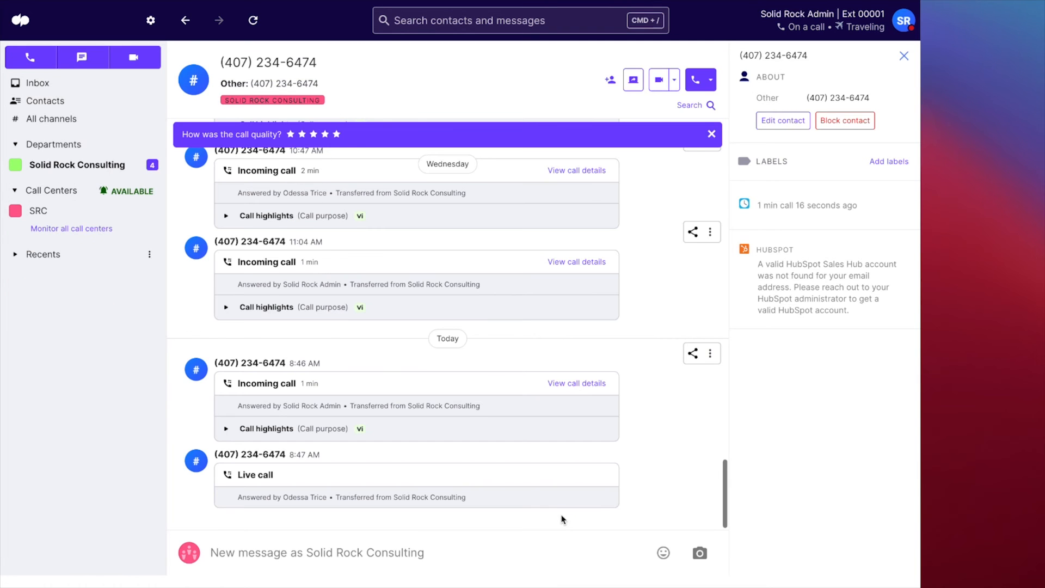
scroll("down", 3)
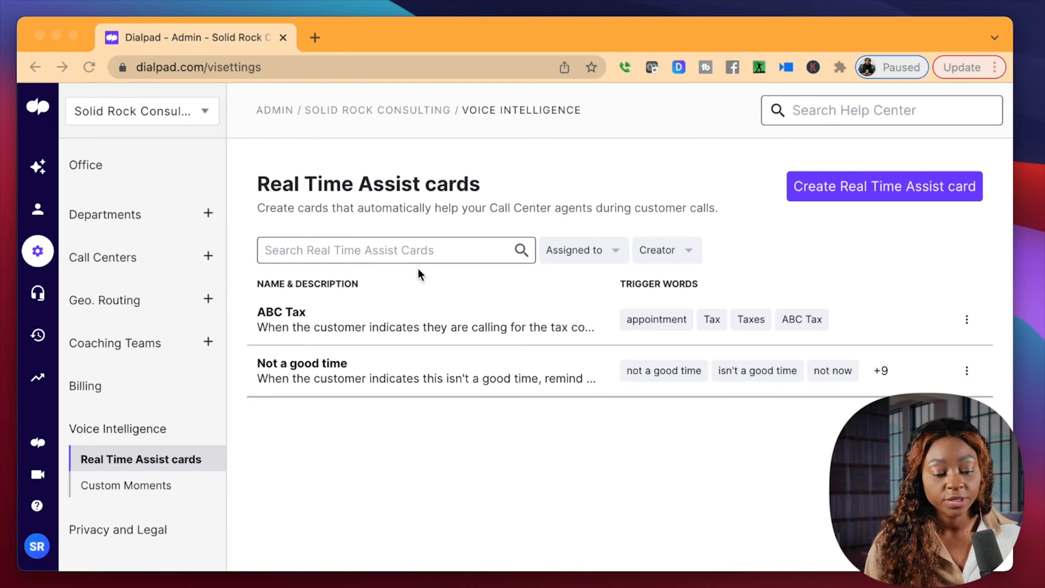
mouse_move(392, 297)
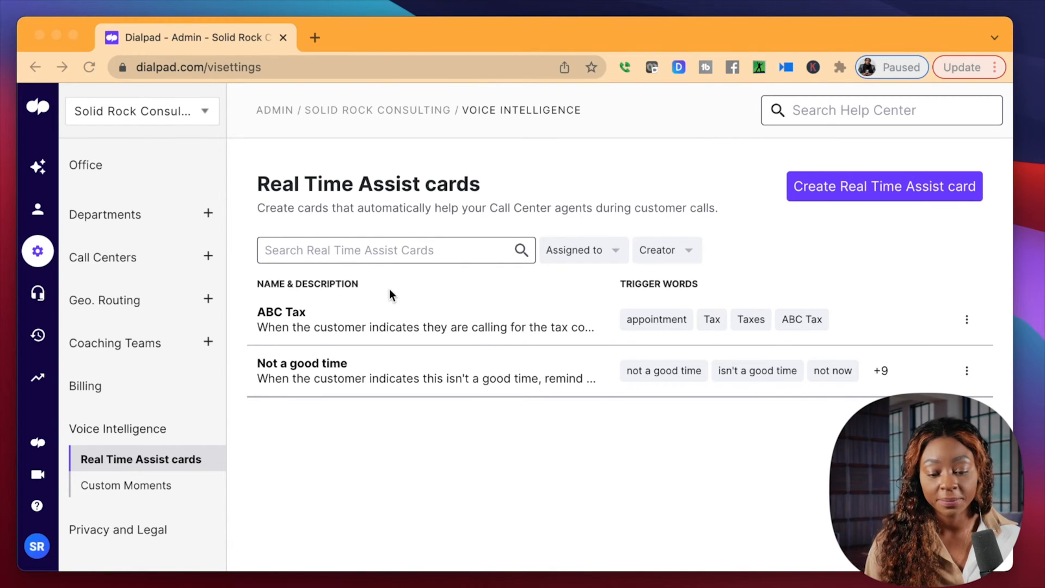
mouse_move(389, 223)
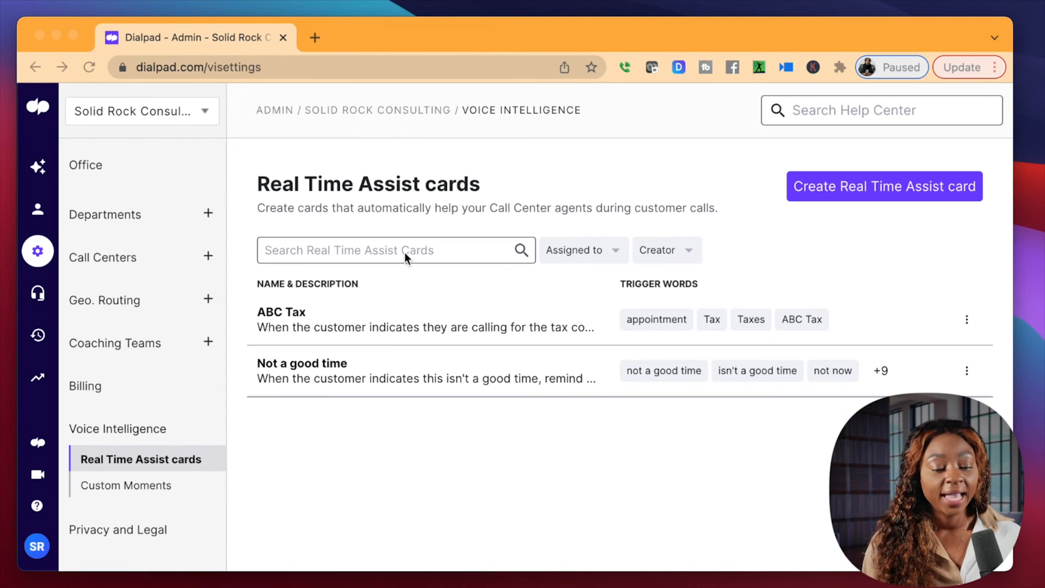
mouse_move(388, 286)
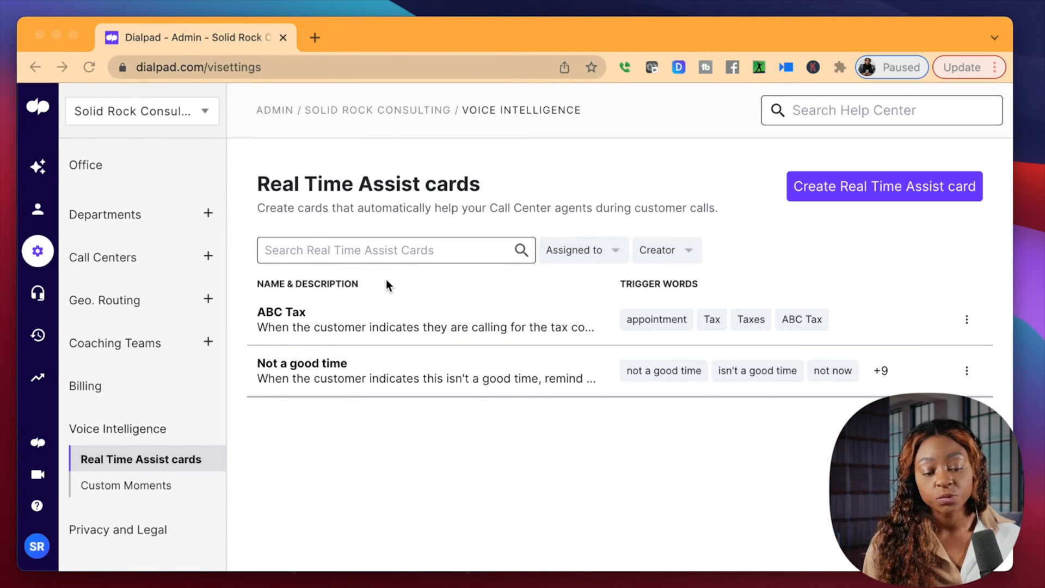
mouse_move(434, 300)
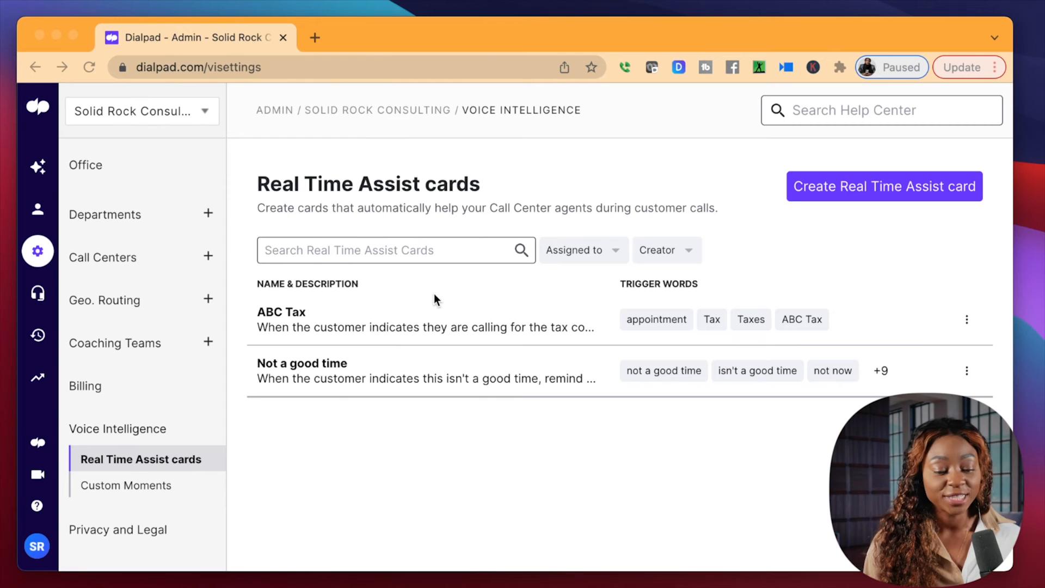
mouse_move(473, 244)
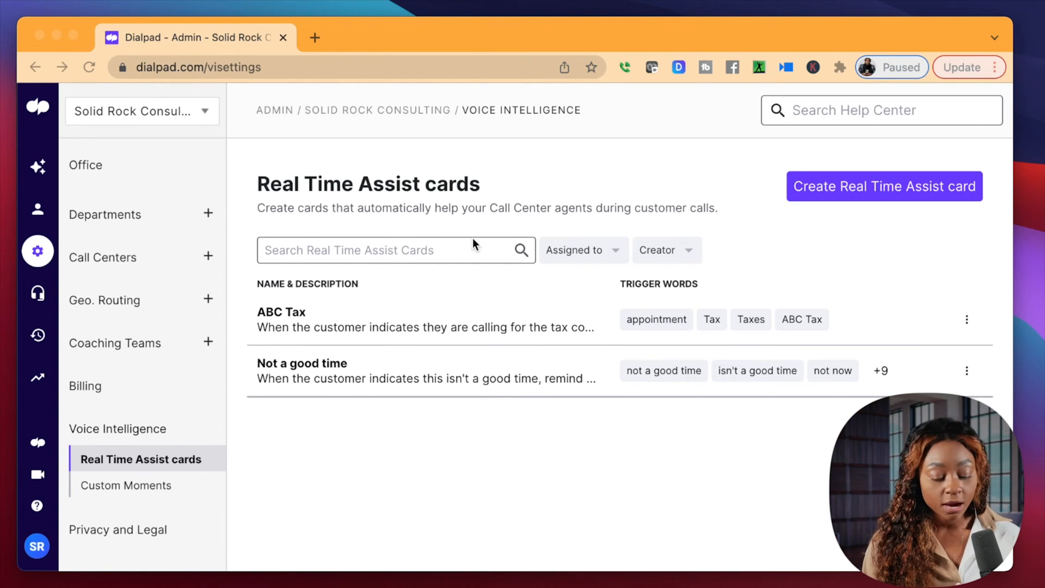
mouse_move(1033, 190)
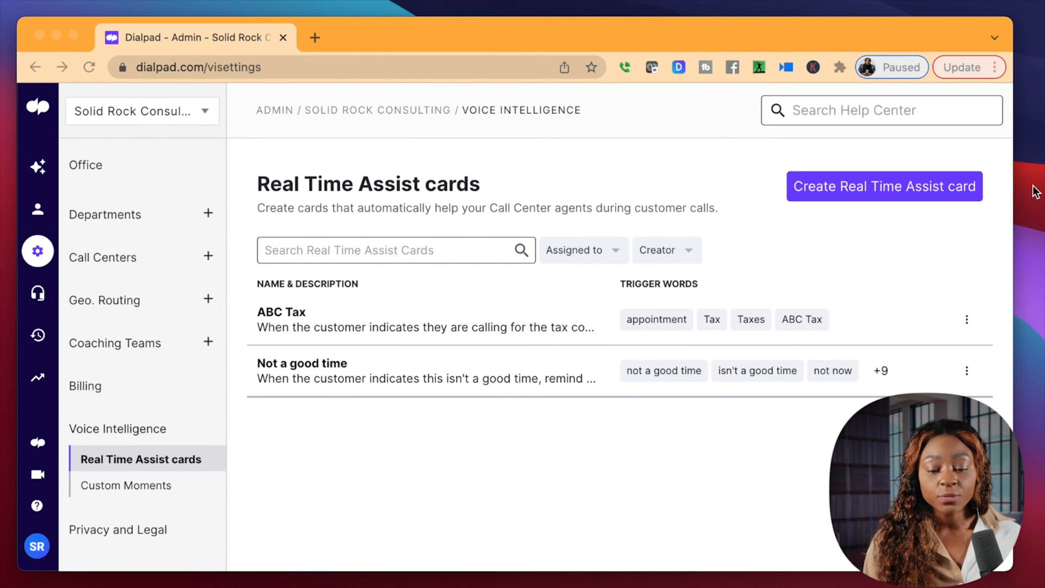